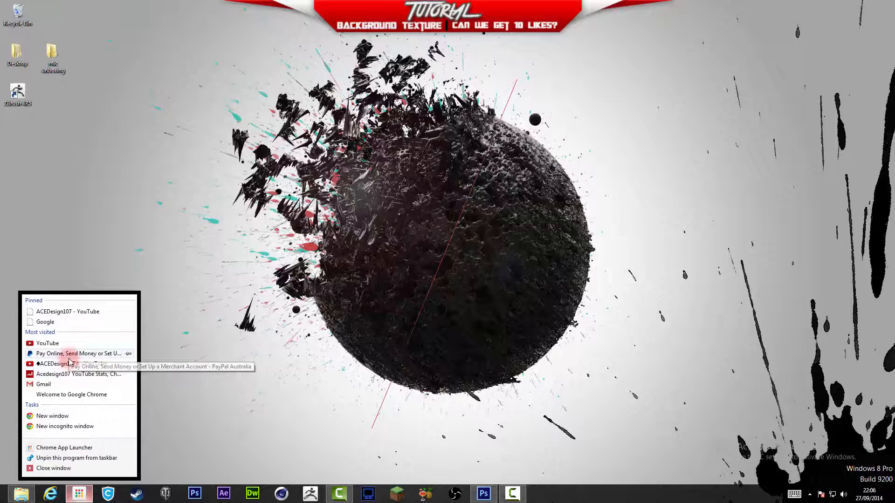
Browse the ACEDesign107 YouTube channel page, then put the browser away
{"action": "left_click", "coordinate": [68, 312]}
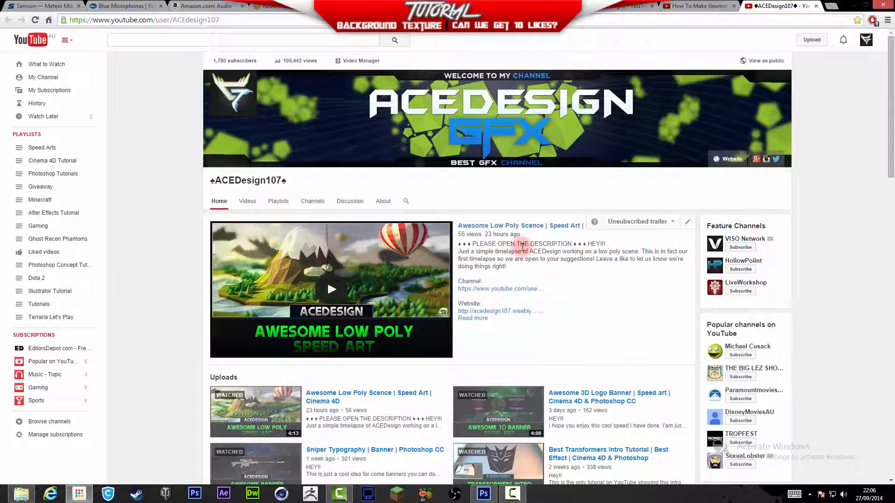
{"action": "scroll", "scroll_direction": "down", "scroll_amount": 3}
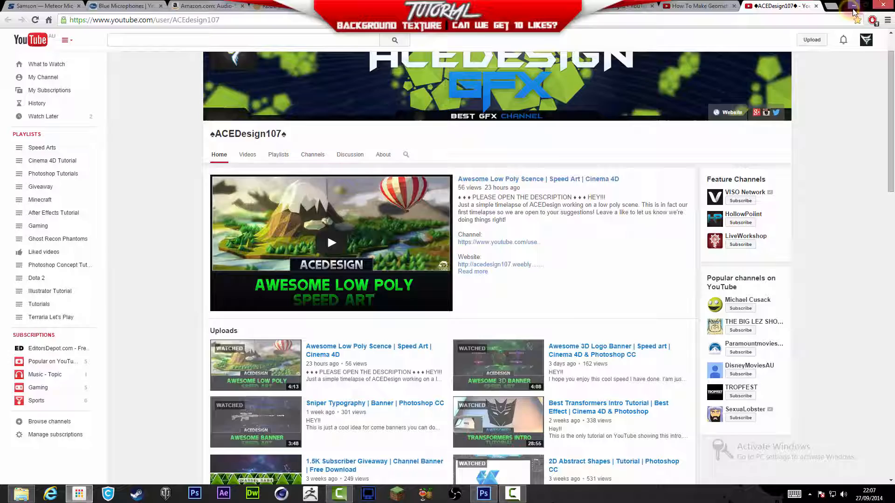
{"action": "left_click", "coordinate": [853, 6]}
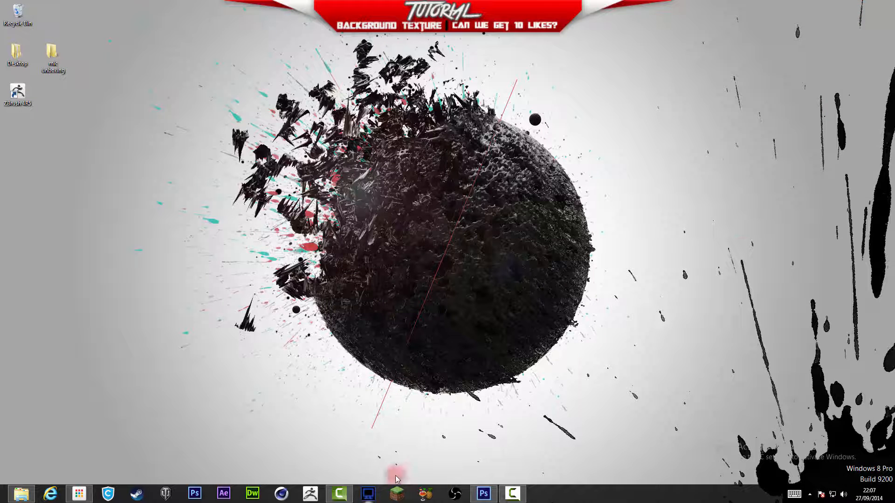
Back in Photoshop, toggle layer visibility so only Layer 3 copy 5 of the finished texture shows
{"action": "left_click", "coordinate": [483, 494]}
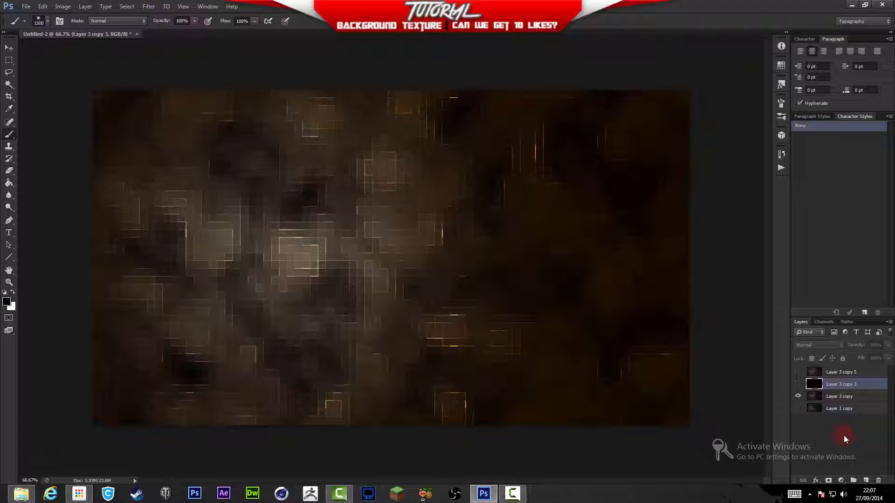
{"action": "left_click", "coordinate": [799, 396]}
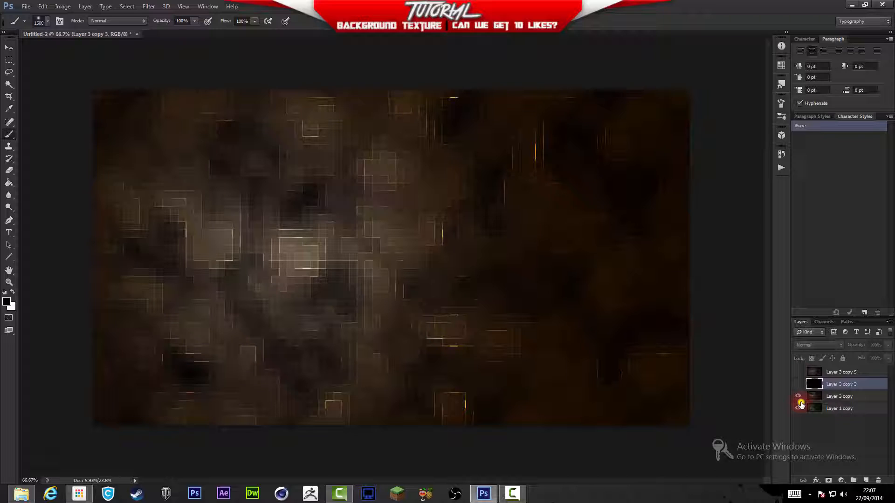
{"action": "left_click", "coordinate": [799, 396]}
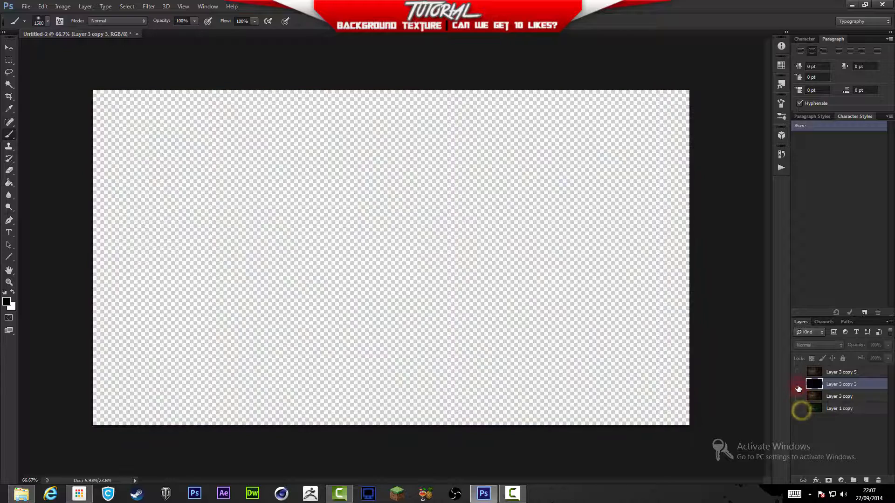
{"action": "left_click", "coordinate": [799, 384]}
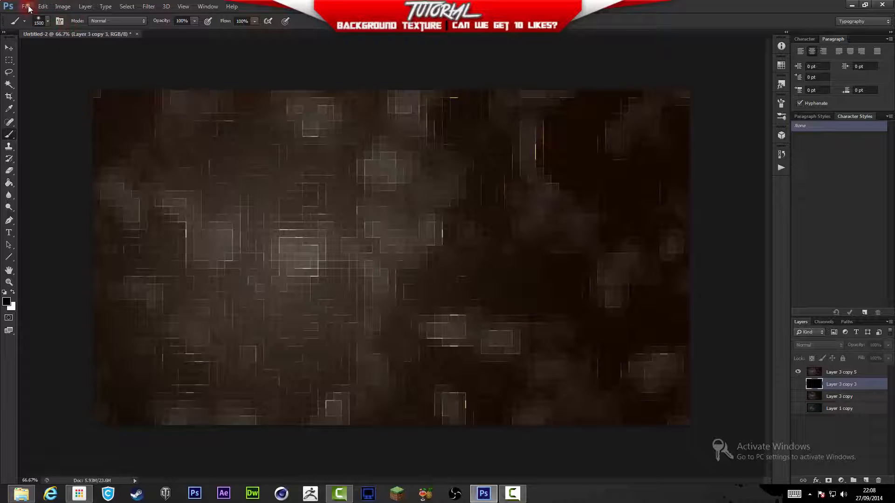
Create a new white 1920×1080 px, 72 ppi document named Background texture
{"action": "left_click", "coordinate": [26, 6]}
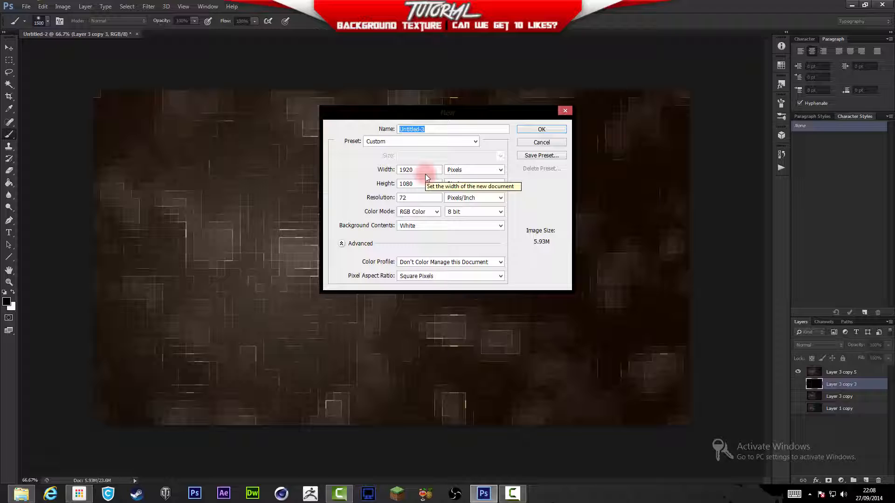
{"action": "type", "text": "Background"}
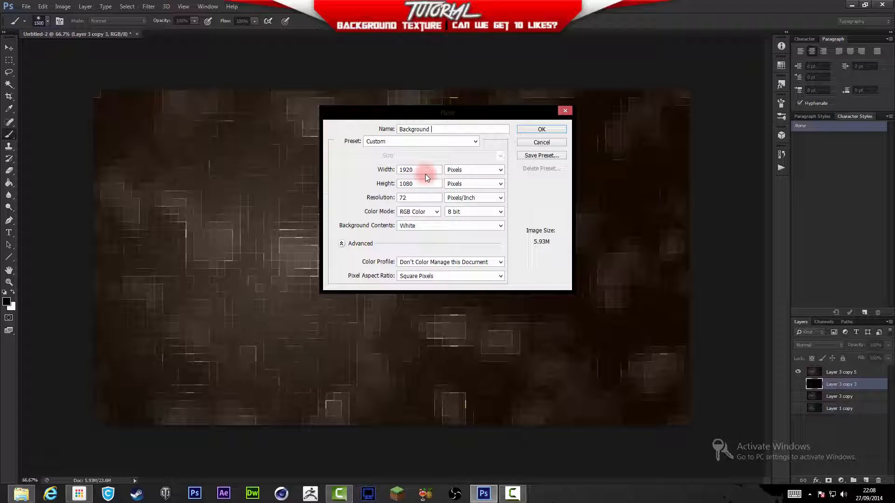
{"action": "type", "text": "textures"}
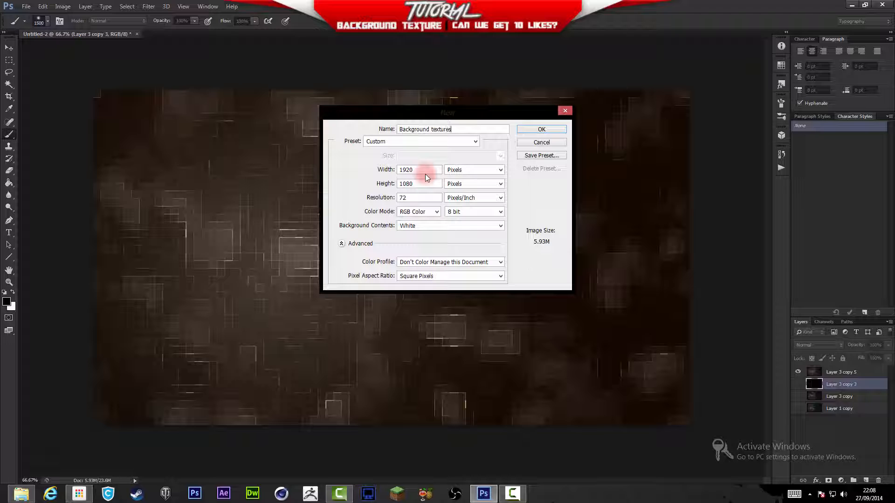
{"action": "left_click", "coordinate": [541, 129]}
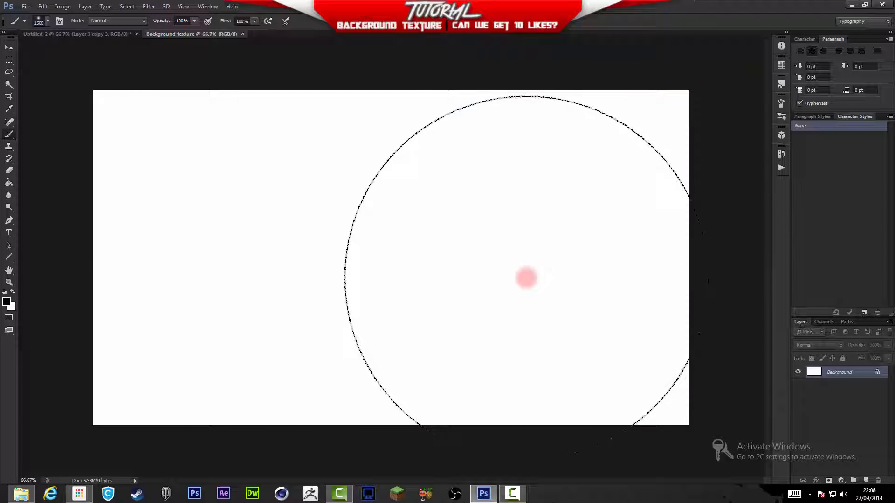
{"action": "left_click_drag", "start_coordinate": [525, 278], "coordinate": [325, 183]}
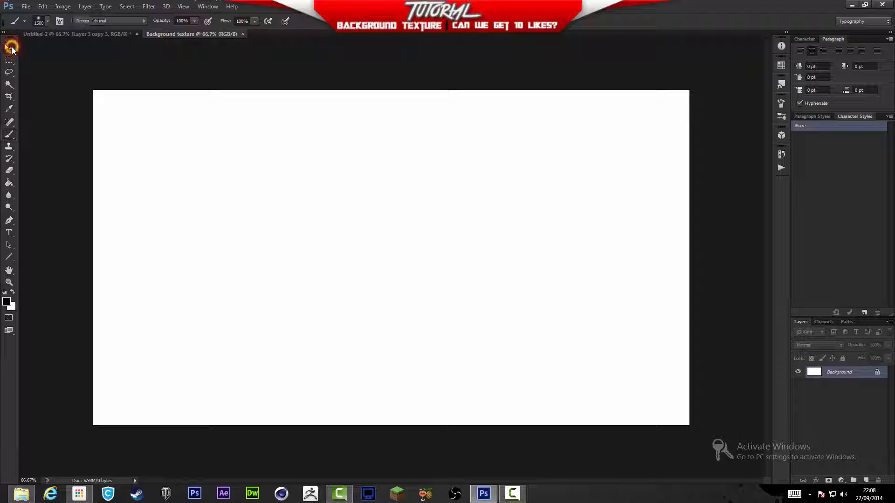
Switch between the Move and Brush tools and glance at the brush presets
{"action": "left_click", "coordinate": [10, 48]}
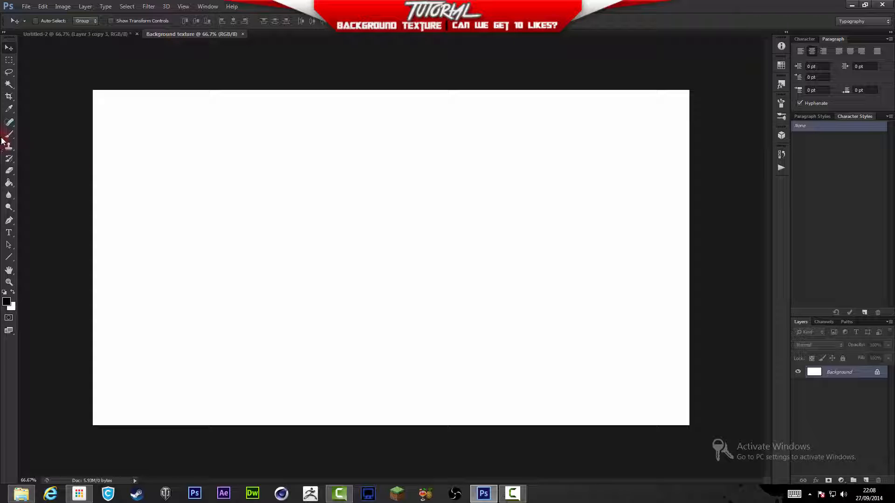
{"action": "left_click", "coordinate": [8, 134]}
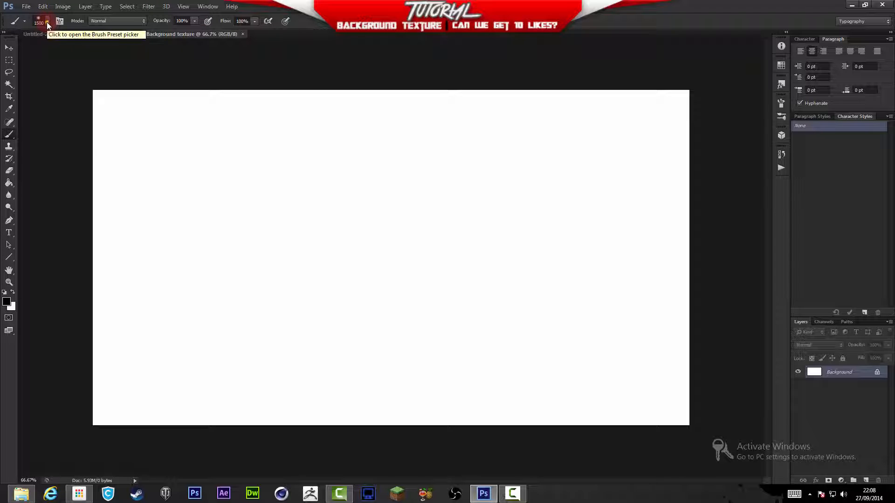
{"action": "left_click", "coordinate": [47, 22]}
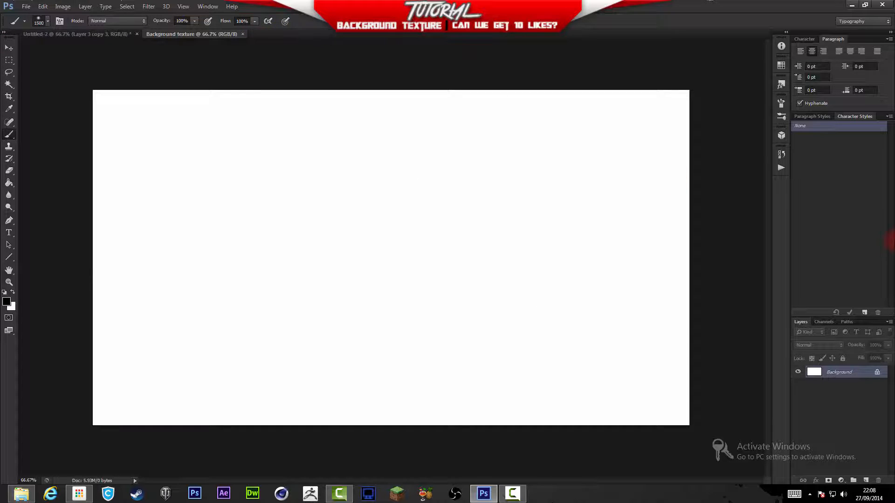
{"action": "left_click", "coordinate": [9, 48]}
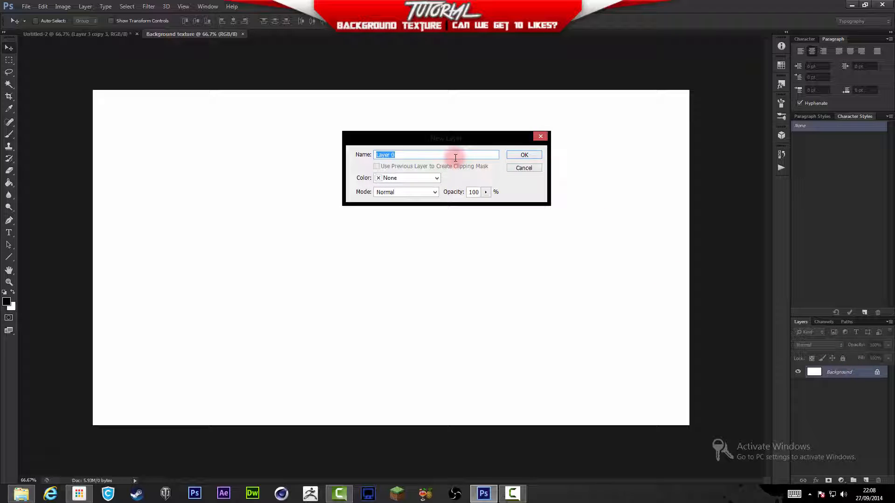
Convert the background to Layer 0 and fill the canvas solid black with the Paint Bucket
{"action": "left_click", "coordinate": [523, 155]}
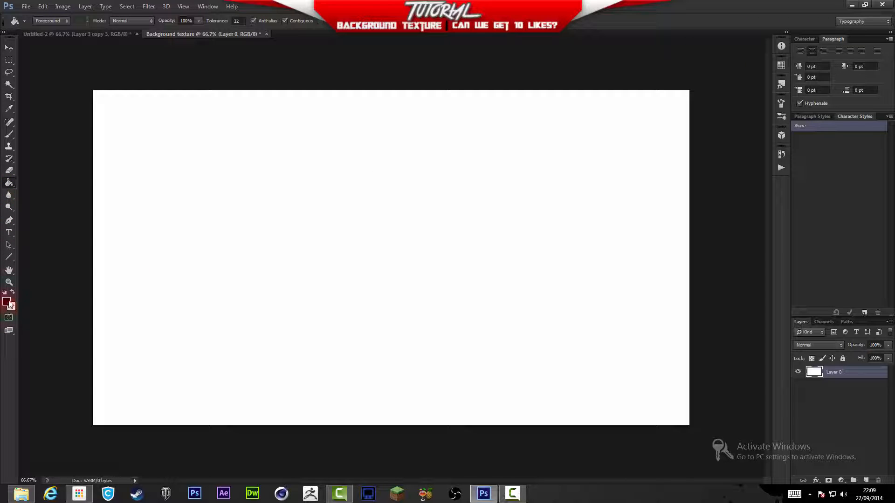
{"action": "left_click", "coordinate": [6, 303]}
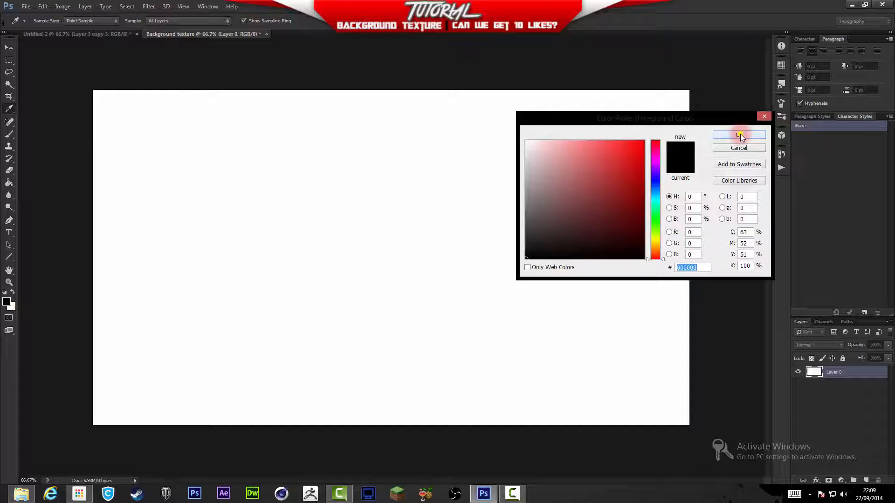
{"action": "left_click", "coordinate": [739, 135]}
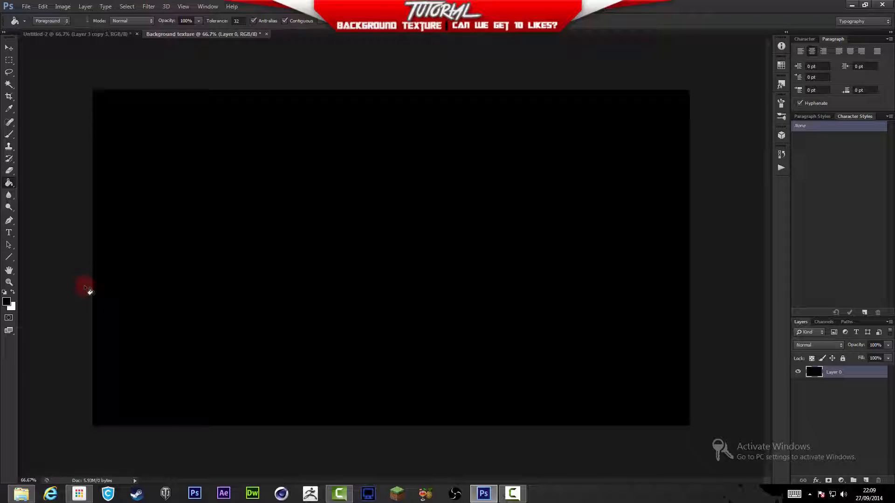
{"action": "left_click", "coordinate": [9, 134]}
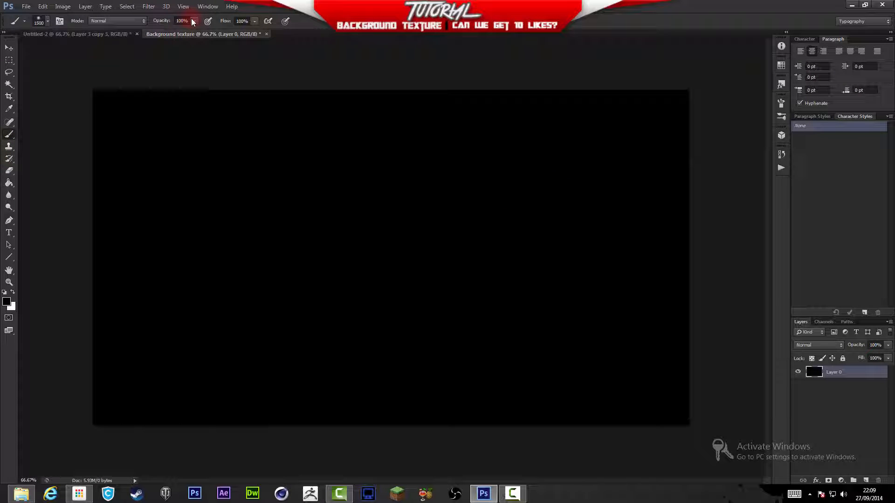
Paint a soft white glow on the canvas's left side with the brush at 50% opacity
{"action": "left_click", "coordinate": [183, 21]}
{"action": "type", "text": "50"}
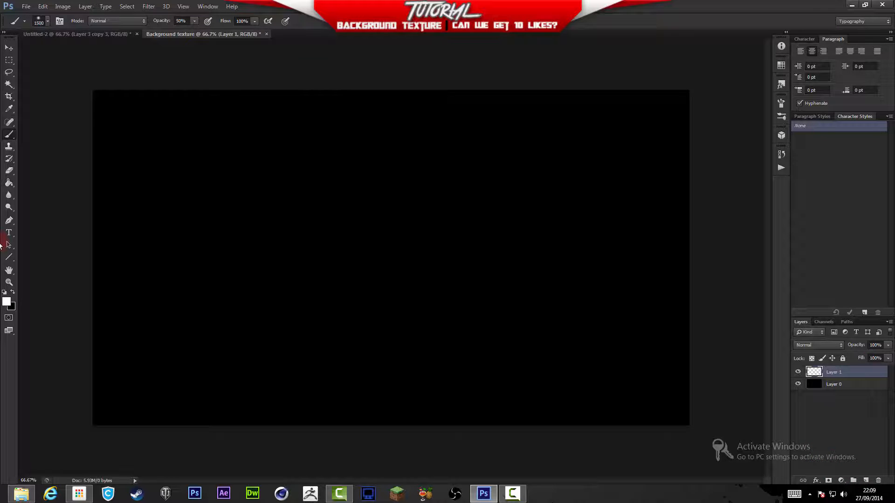
{"action": "left_click", "coordinate": [323, 260]}
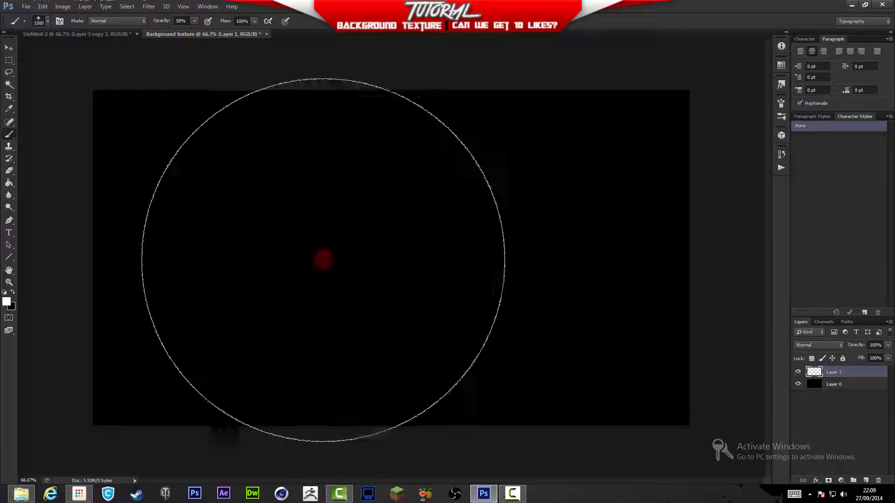
{"action": "left_click_drag", "start_coordinate": [322, 261], "coordinate": [239, 269]}
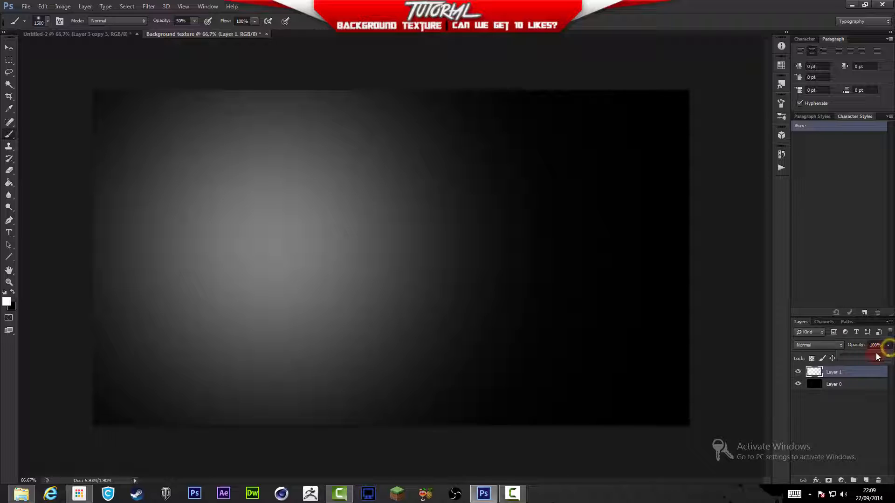
Fade Layer 1's opacity back and forth (45%, 27%, ~46%) until only a faint glow remains
{"action": "left_click_drag", "start_coordinate": [878, 354], "coordinate": [855, 354]}
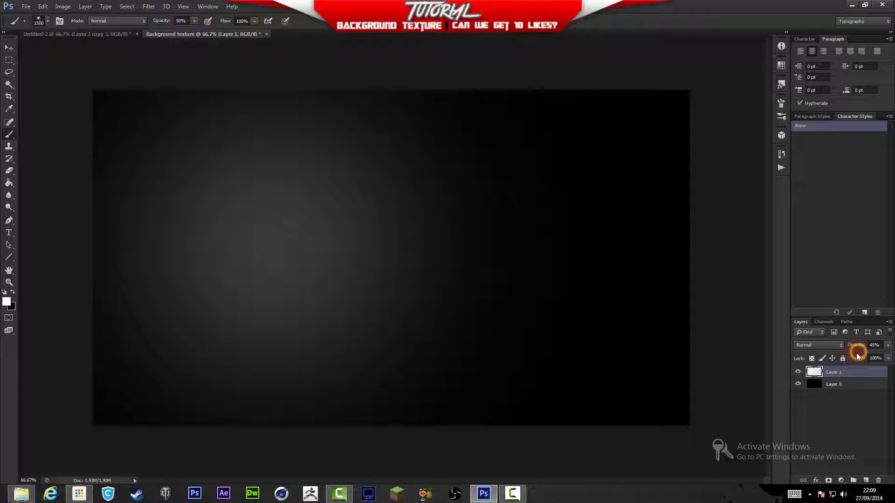
{"action": "left_click_drag", "start_coordinate": [862, 345], "coordinate": [853, 345]}
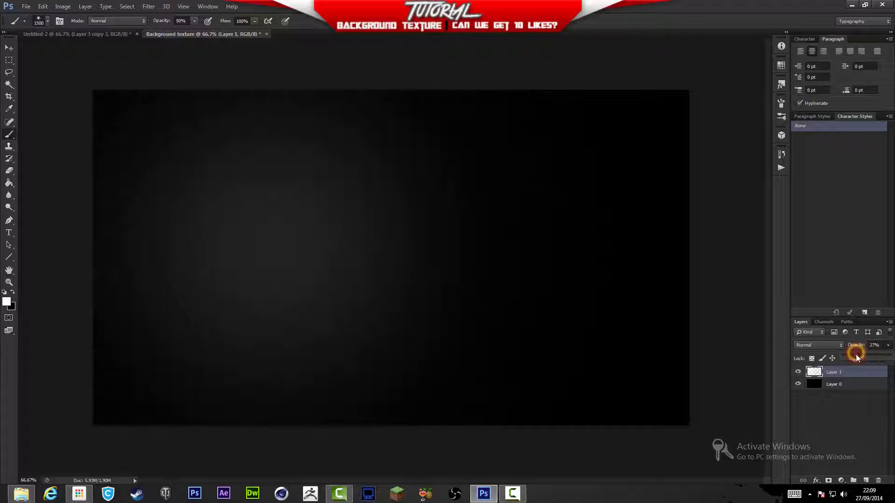
{"action": "left_click_drag", "start_coordinate": [859, 358], "coordinate": [853, 360]}
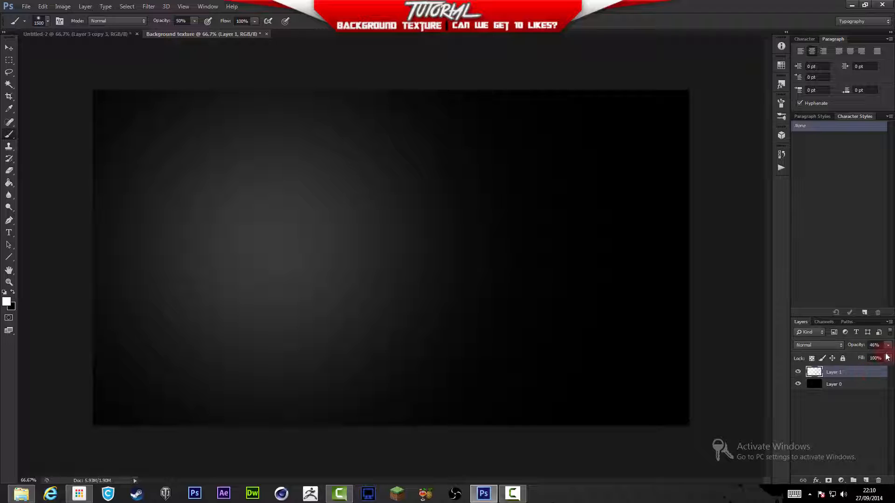
{"action": "left_click_drag", "start_coordinate": [875, 345], "coordinate": [856, 345]}
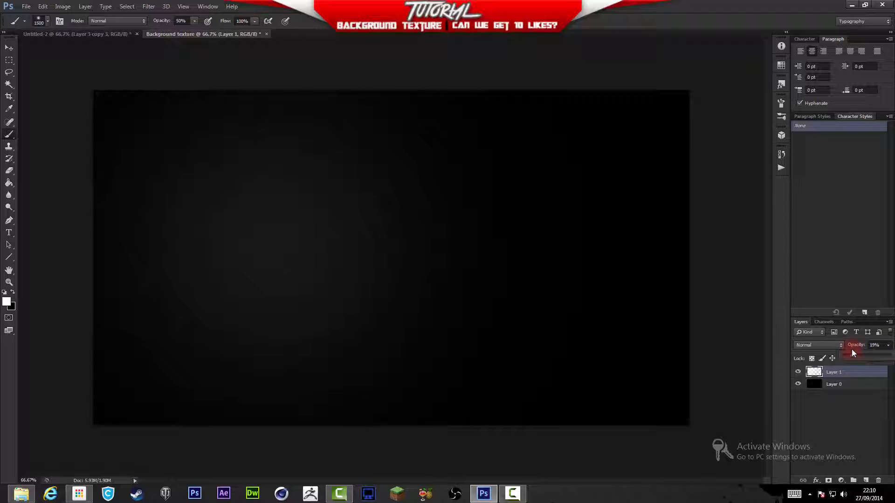
{"action": "left_click_drag", "start_coordinate": [853, 354], "coordinate": [862, 357]}
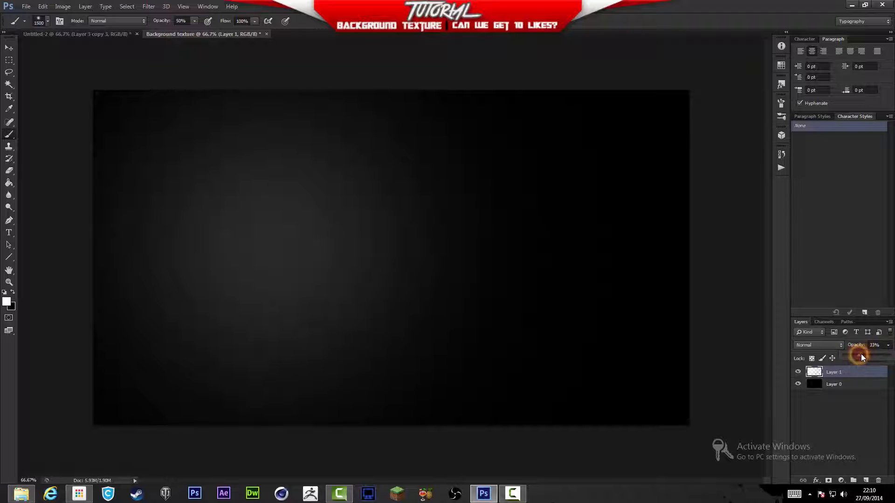
{"action": "left_click_drag", "start_coordinate": [862, 358], "coordinate": [884, 343]}
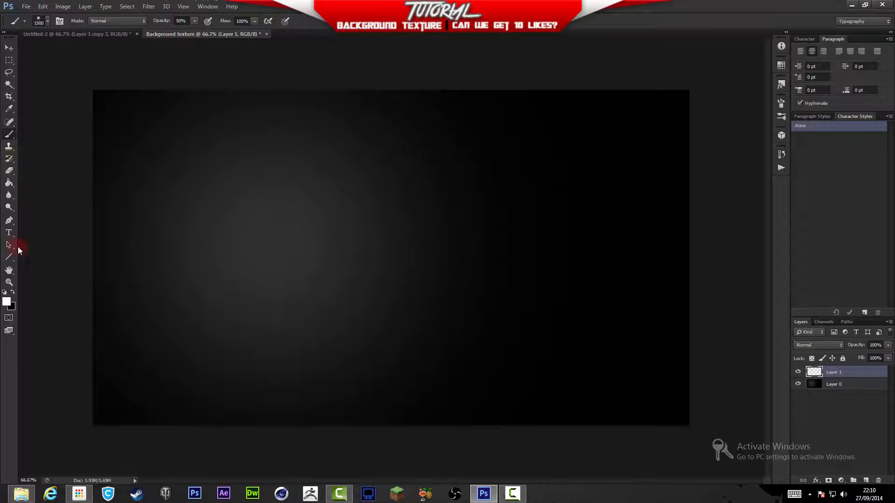
Pick a teal foreground colour, paint a large soft teal glow on the left and lower its layer opacity
{"action": "left_click", "coordinate": [6, 299]}
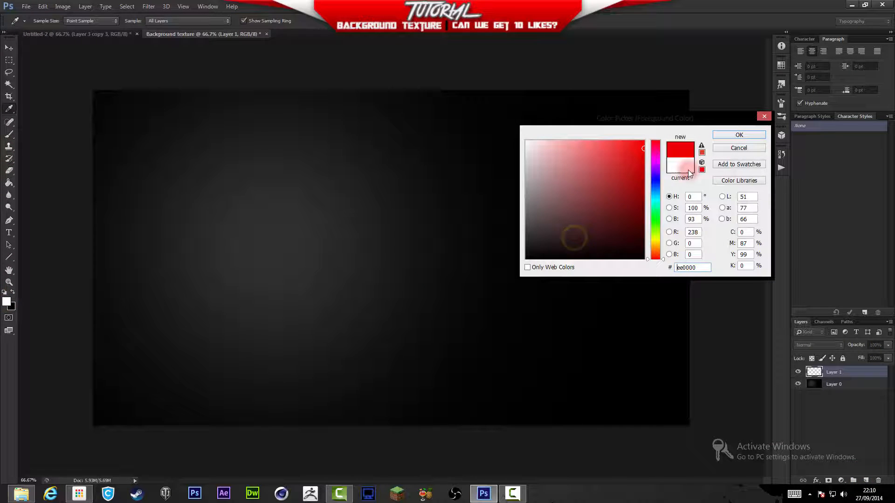
{"action": "left_click", "coordinate": [655, 192]}
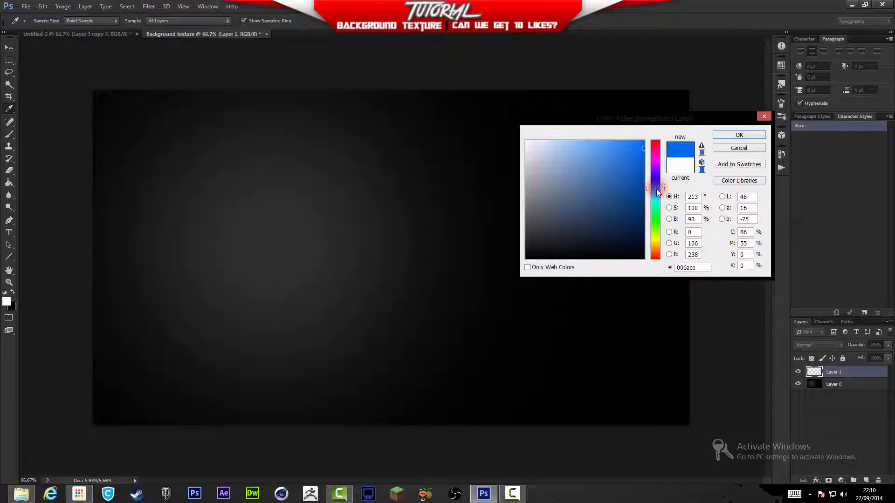
{"action": "left_click", "coordinate": [738, 135]}
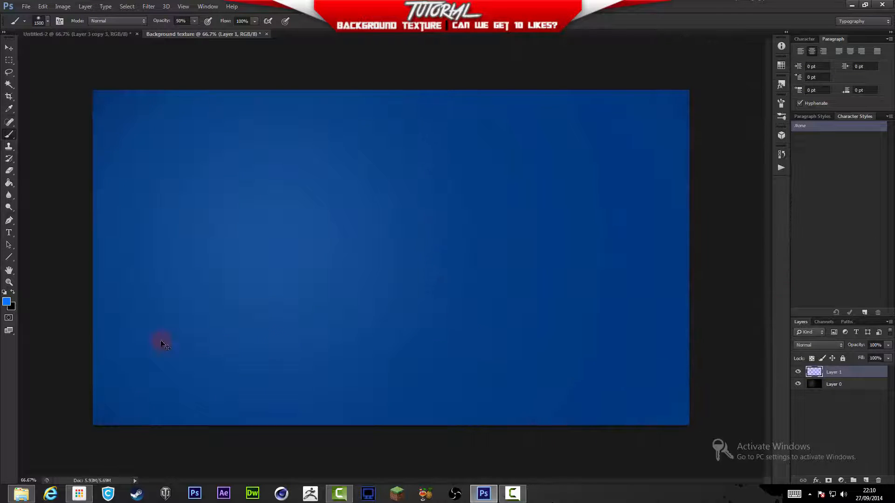
{"action": "left_click", "coordinate": [8, 302]}
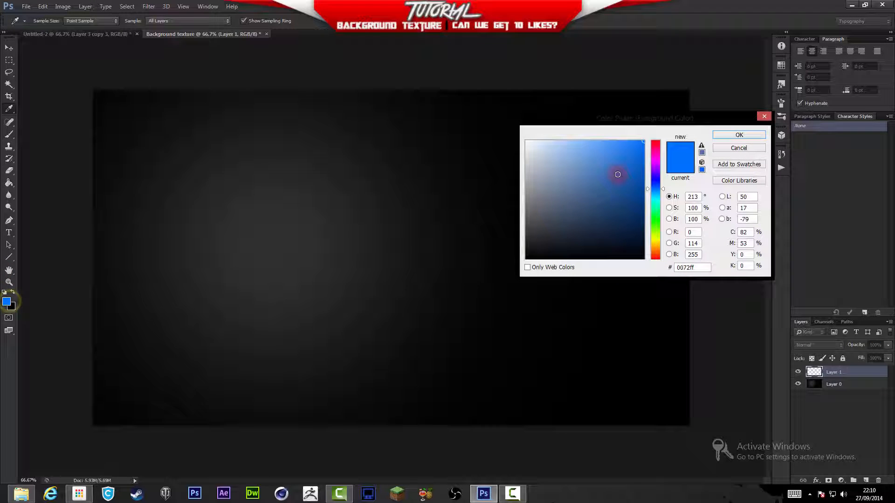
{"action": "left_click", "coordinate": [615, 156]}
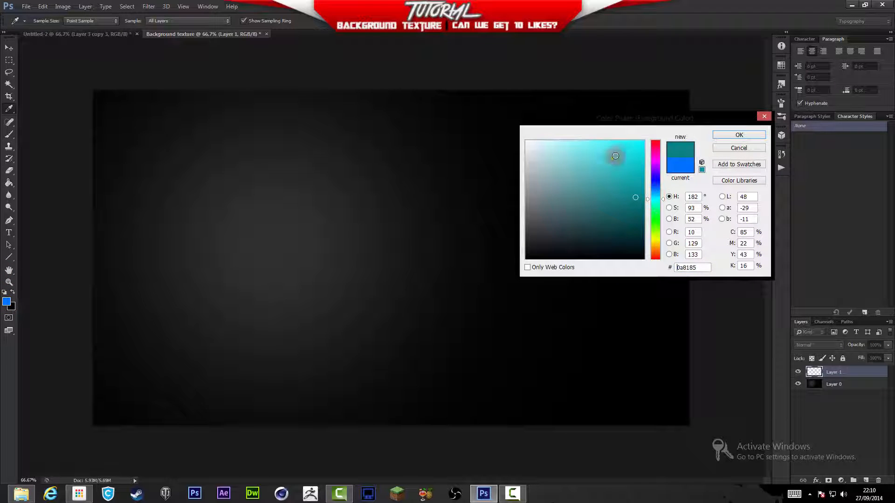
{"action": "left_click", "coordinate": [738, 135]}
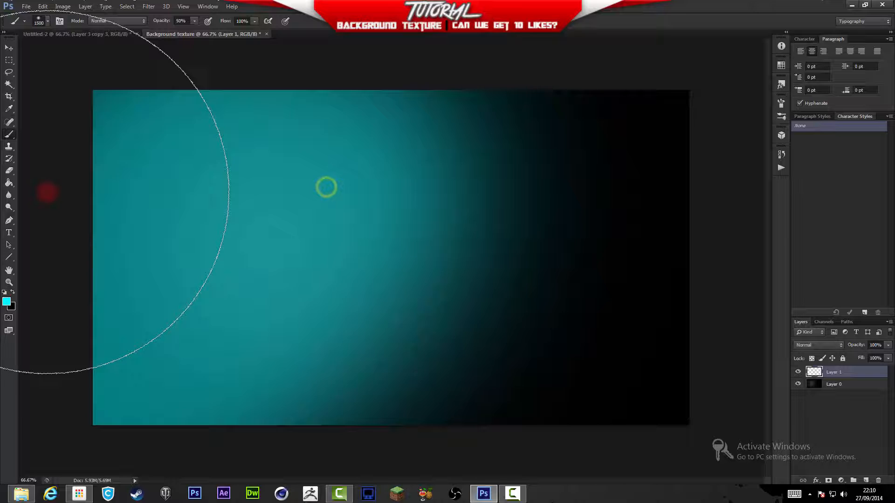
{"action": "left_click", "coordinate": [326, 187]}
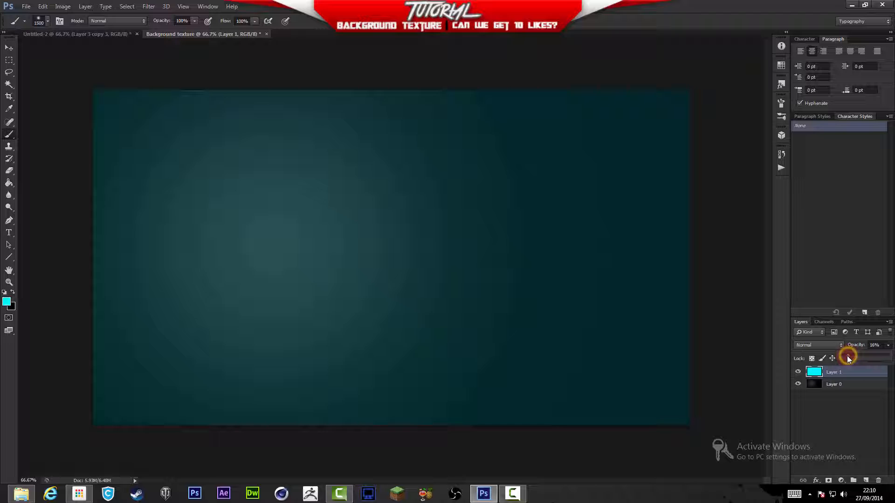
{"action": "left_click_drag", "start_coordinate": [847, 358], "coordinate": [844, 358]}
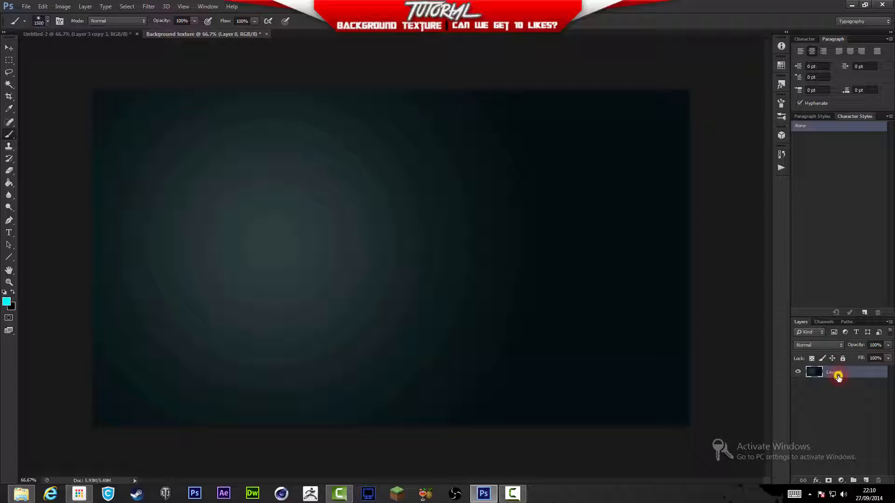
Convert the merged teal-glow layer to Background and add an empty Layer 1 above it
{"action": "double_click", "coordinate": [839, 372]}
{"action": "type", "text": "Background"}
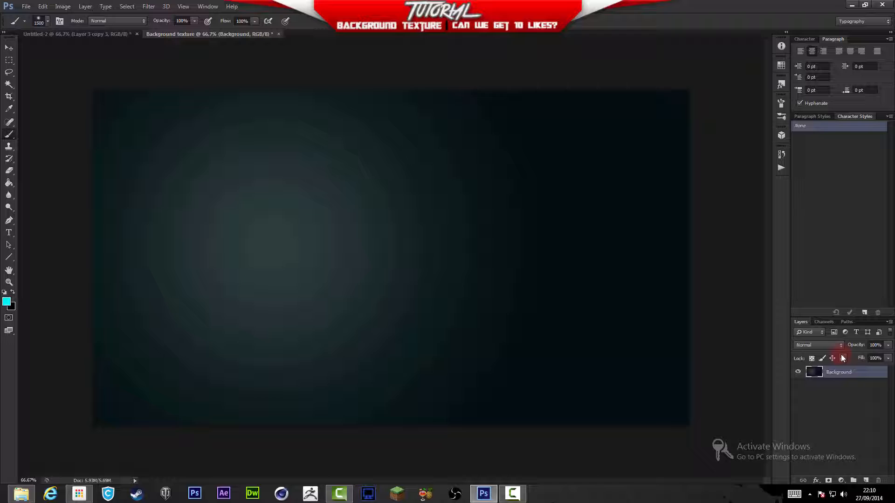
{"action": "left_click", "coordinate": [842, 358]}
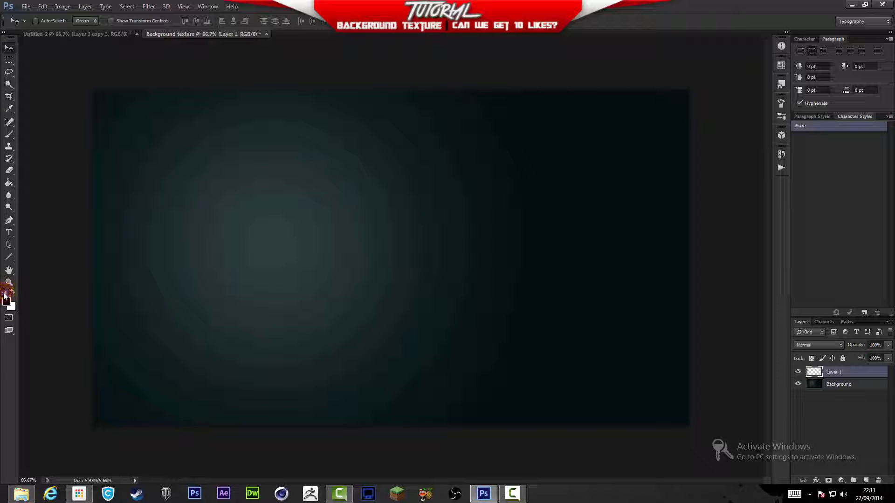
Reset colours to black/white, render Clouds on Layer 1, then Mosaic it into large square cells
{"action": "left_click", "coordinate": [148, 6]}
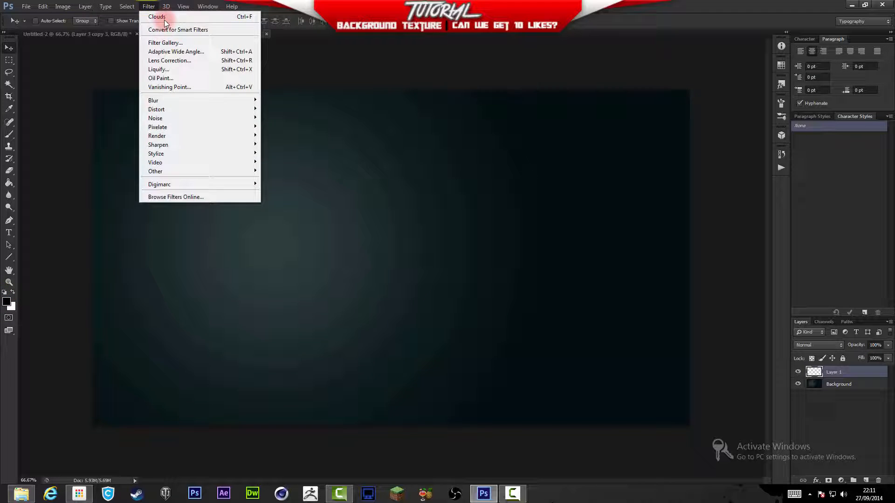
{"action": "left_click", "coordinate": [157, 16]}
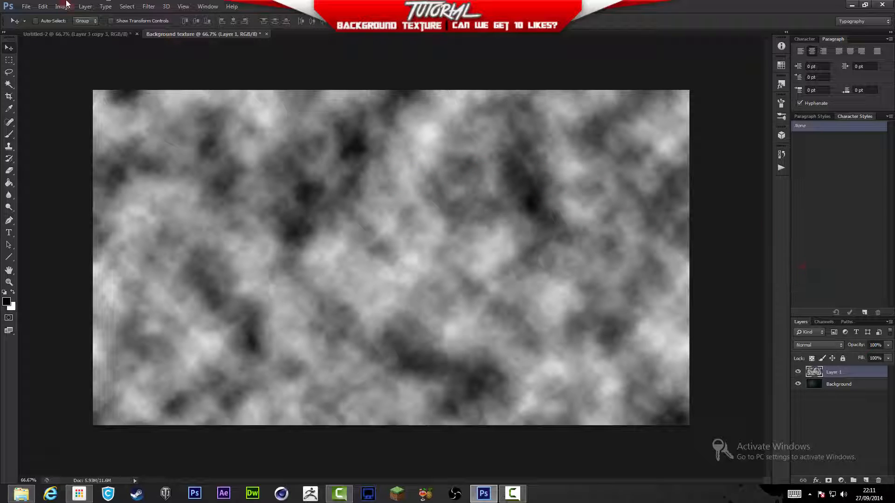
{"action": "left_click", "coordinate": [148, 7]}
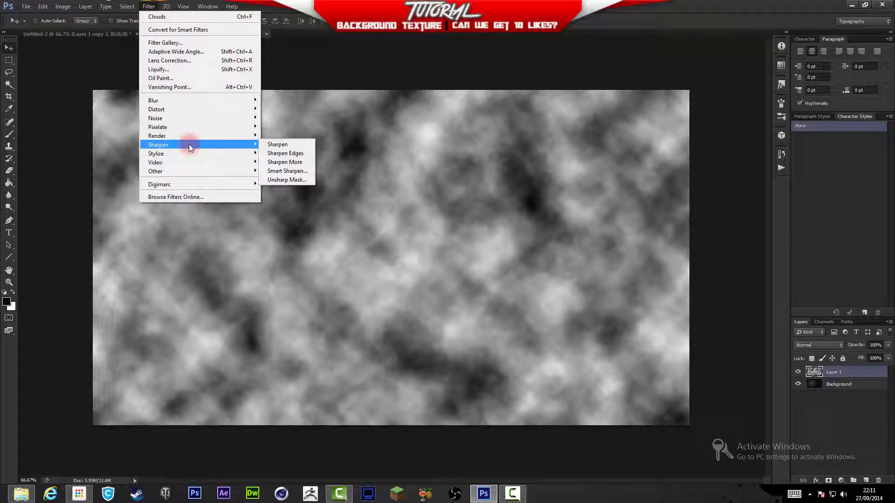
{"action": "mouse_move", "coordinate": [199, 127]}
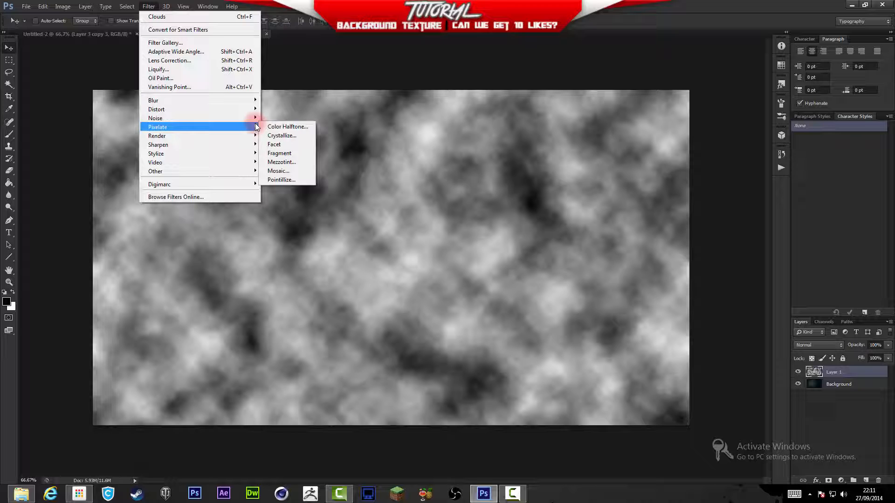
{"action": "left_click", "coordinate": [278, 170]}
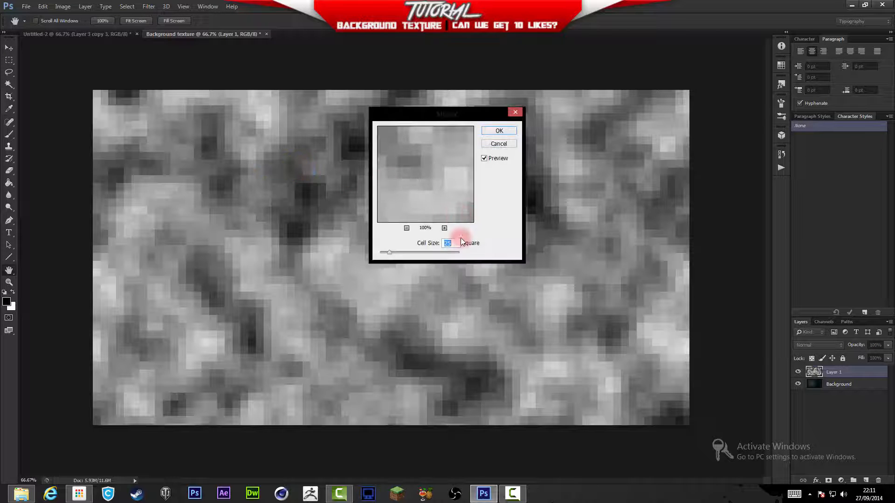
{"action": "type", "text": "40"}
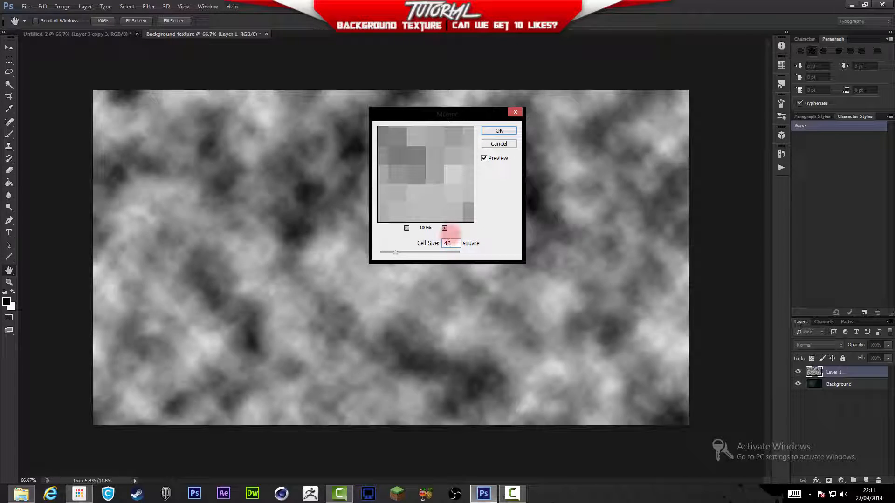
{"action": "type", "text": "2"}
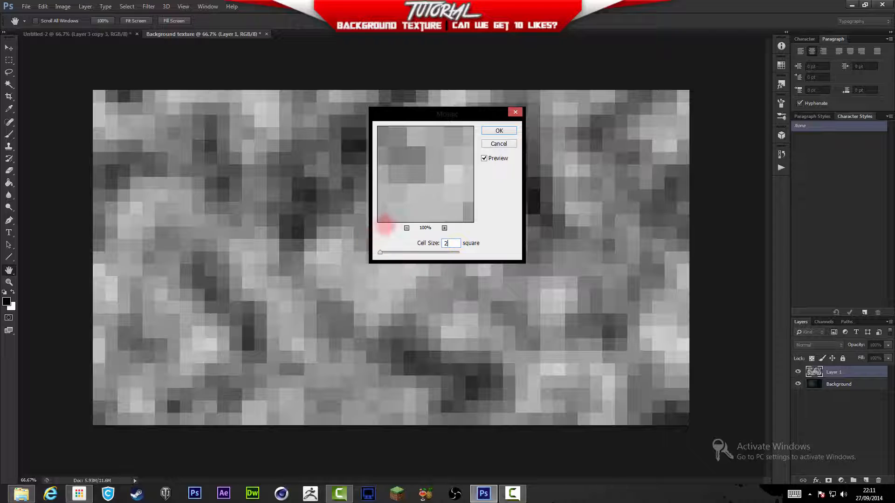
{"action": "left_click", "coordinate": [498, 130]}
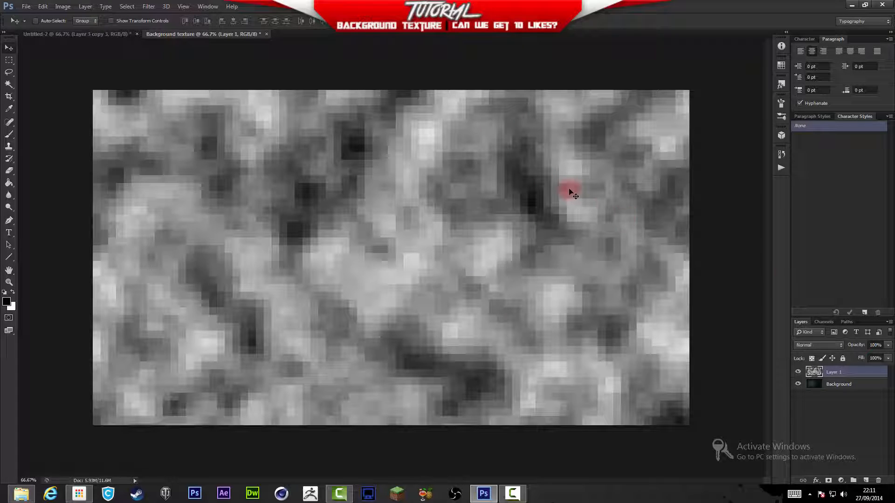
{"action": "mouse_move", "coordinate": [766, 274]}
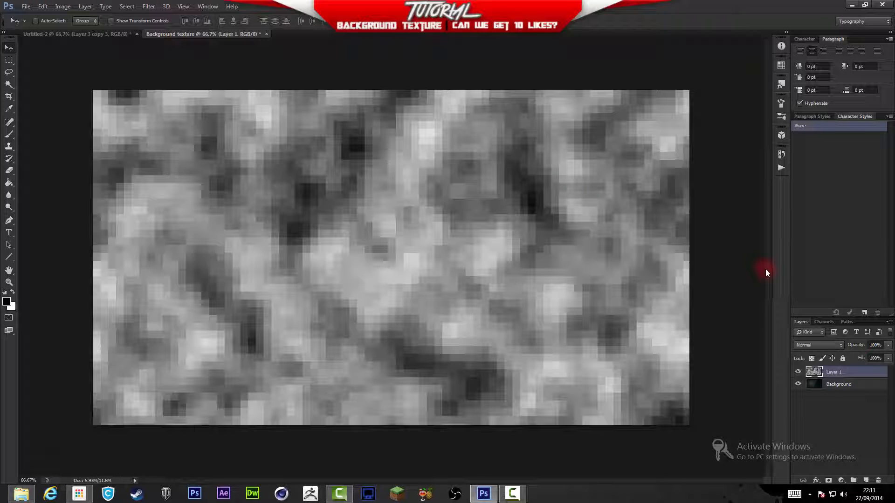
Apply a Stylize filter to the Layer 1 copy, tracing the mosaic into thin white grid lines
{"action": "left_click", "coordinate": [149, 6]}
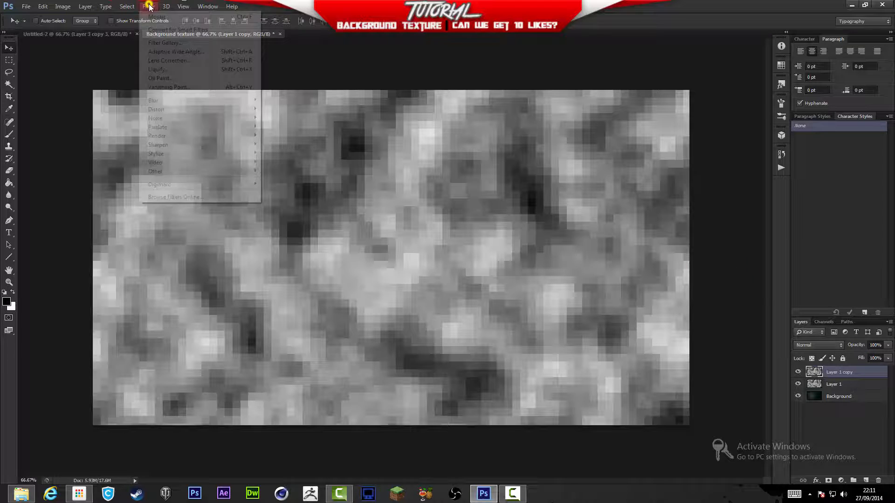
{"action": "mouse_move", "coordinate": [157, 136]}
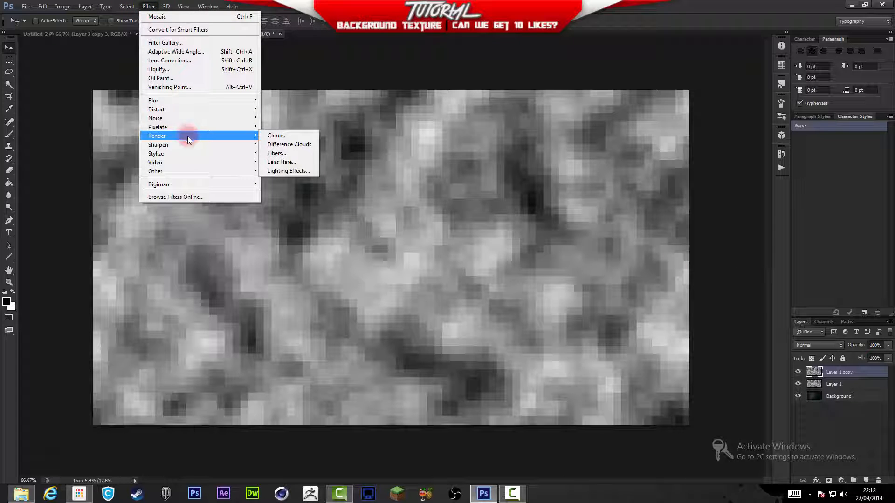
{"action": "mouse_move", "coordinate": [188, 127]}
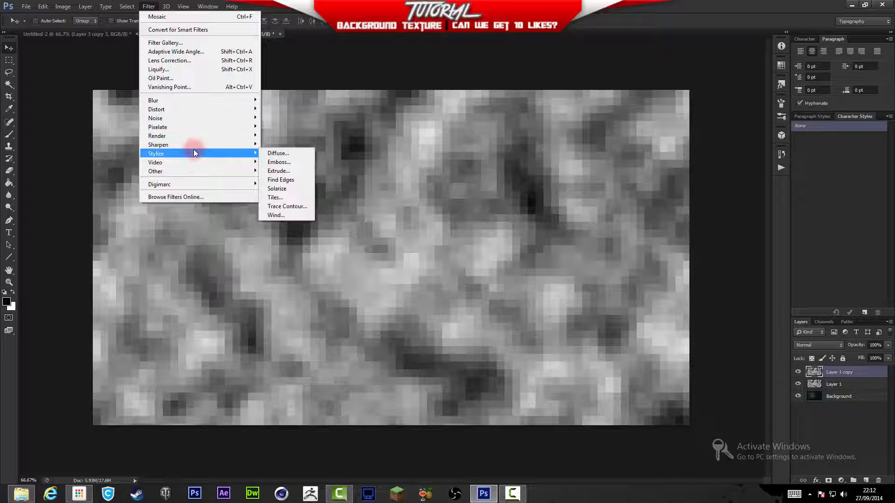
{"action": "mouse_move", "coordinate": [278, 162]}
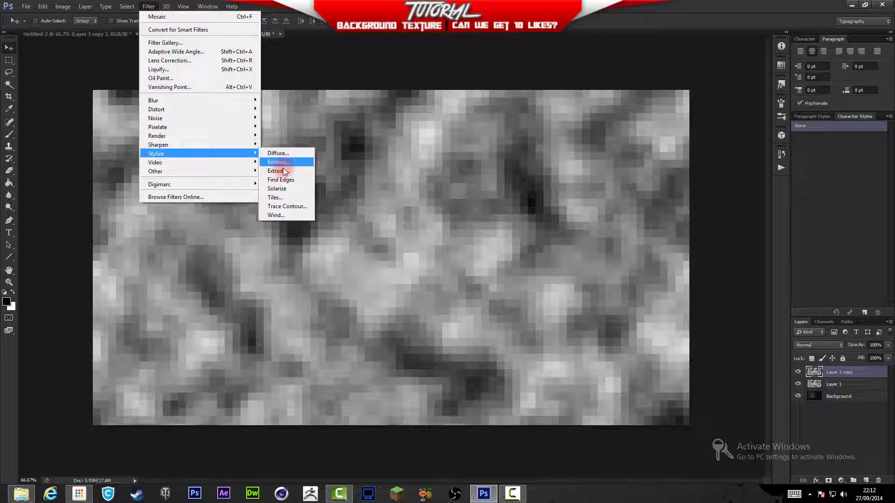
{"action": "left_click", "coordinate": [281, 180]}
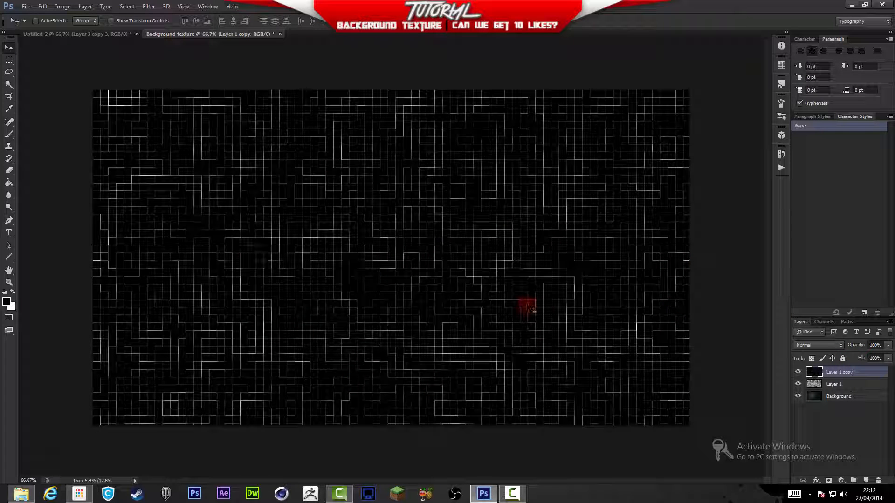
{"action": "left_click", "coordinate": [818, 345]}
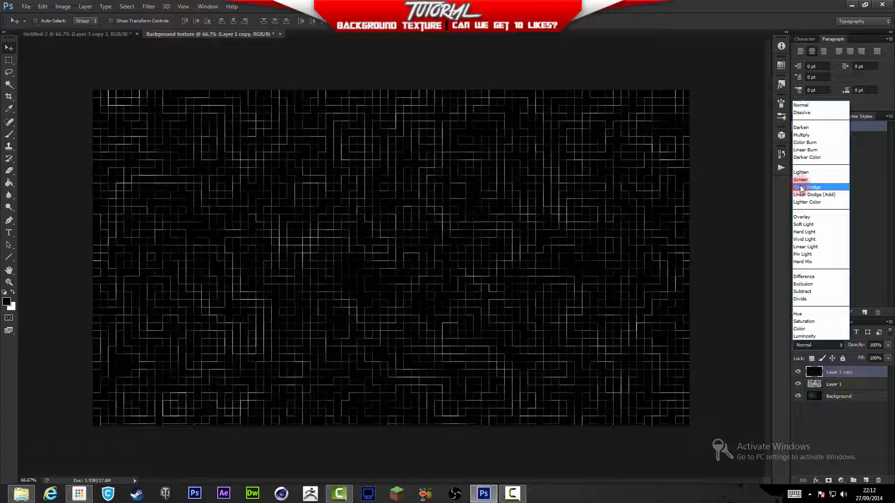
Set both Layer 1 copy and Layer 1 to Color Dodge so the texture glows bright teal
{"action": "left_click", "coordinate": [805, 188]}
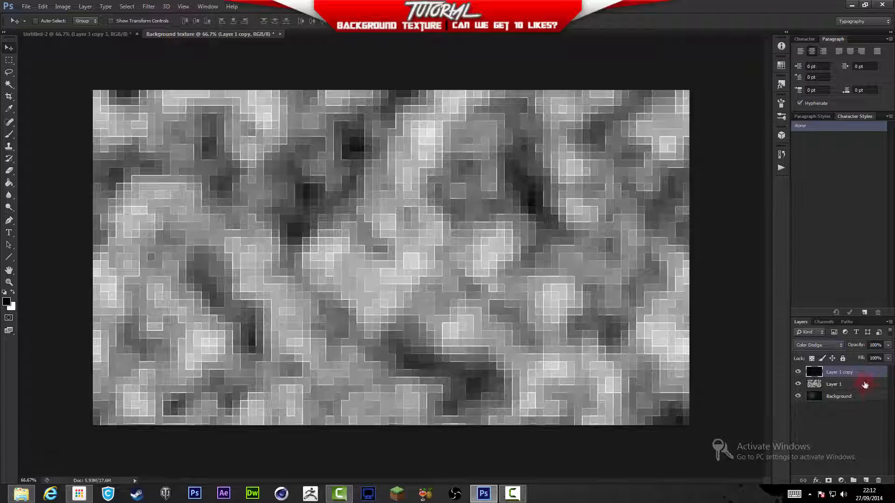
{"action": "left_click", "coordinate": [834, 384]}
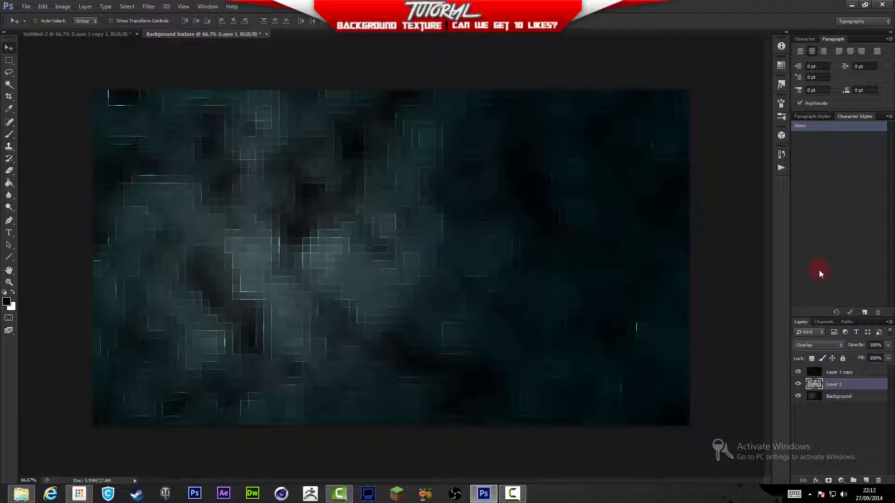
{"action": "mouse_move", "coordinate": [546, 331]}
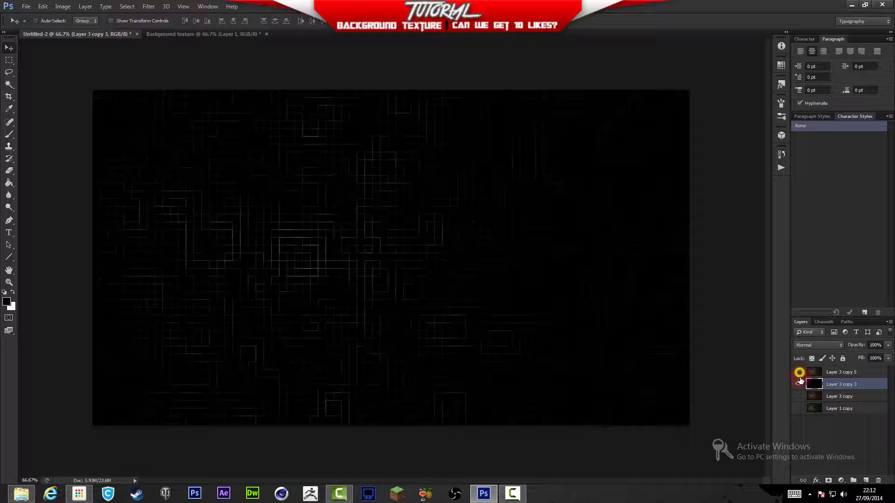
{"action": "left_click", "coordinate": [798, 372]}
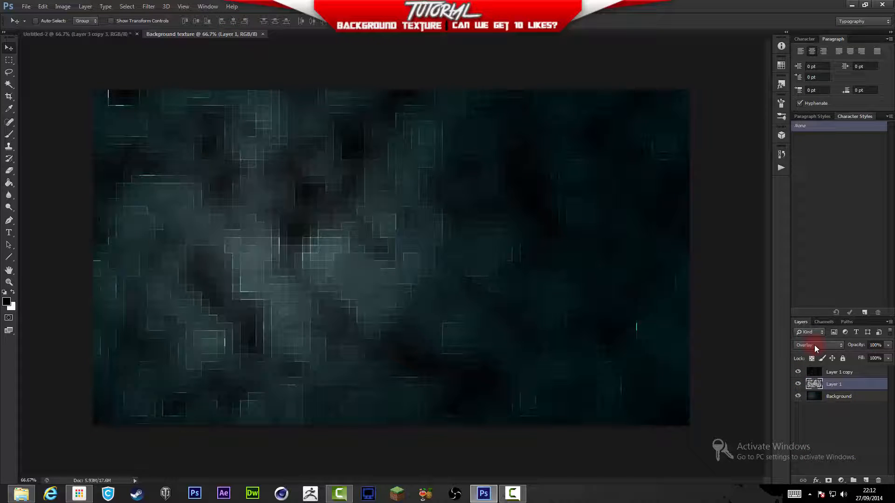
{"action": "left_click", "coordinate": [818, 345]}
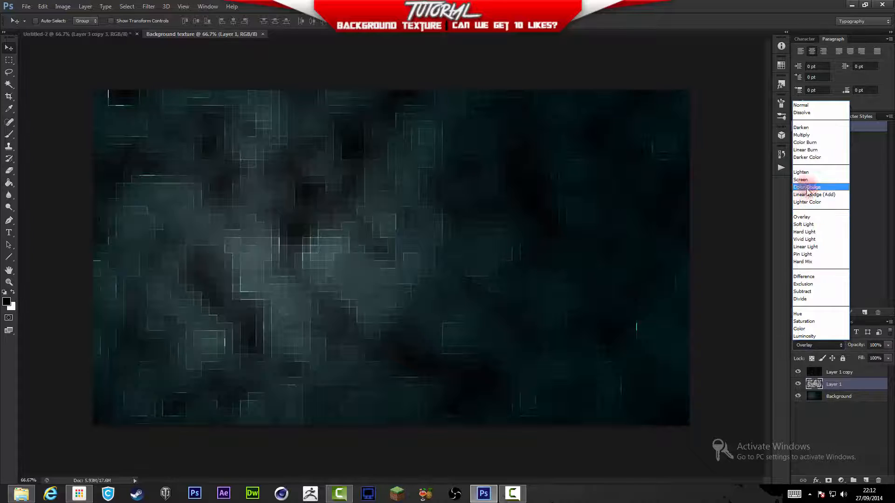
{"action": "left_click", "coordinate": [806, 187]}
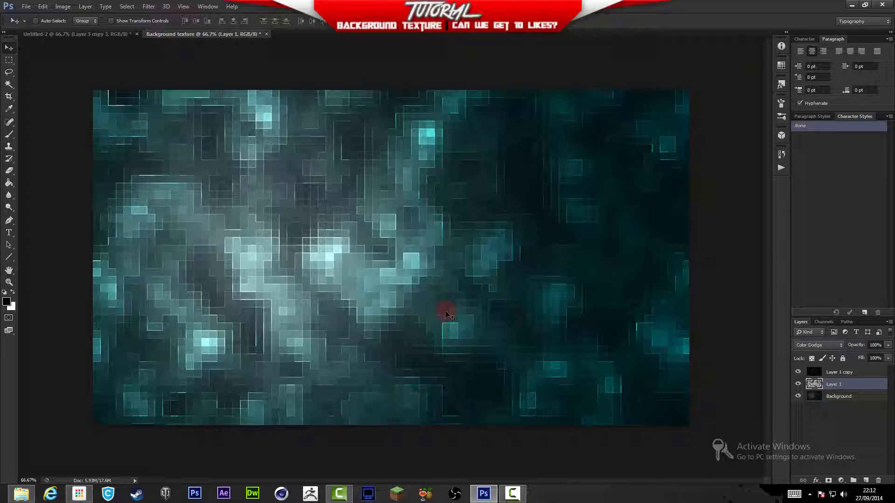
{"action": "left_click", "coordinate": [817, 345]}
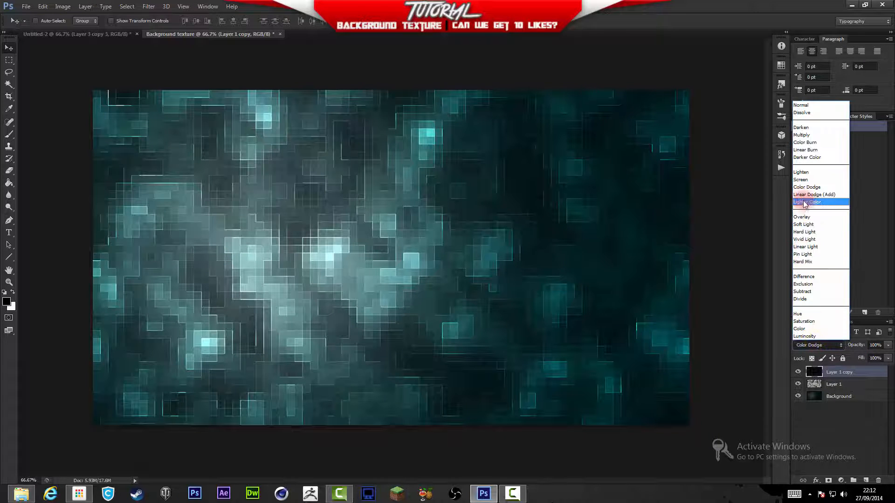
{"action": "left_click", "coordinate": [804, 224]}
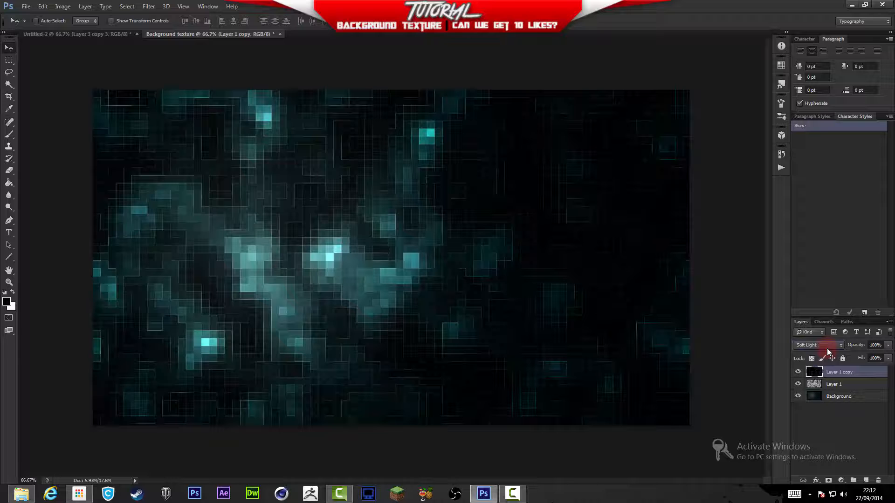
{"action": "left_click", "coordinate": [817, 345]}
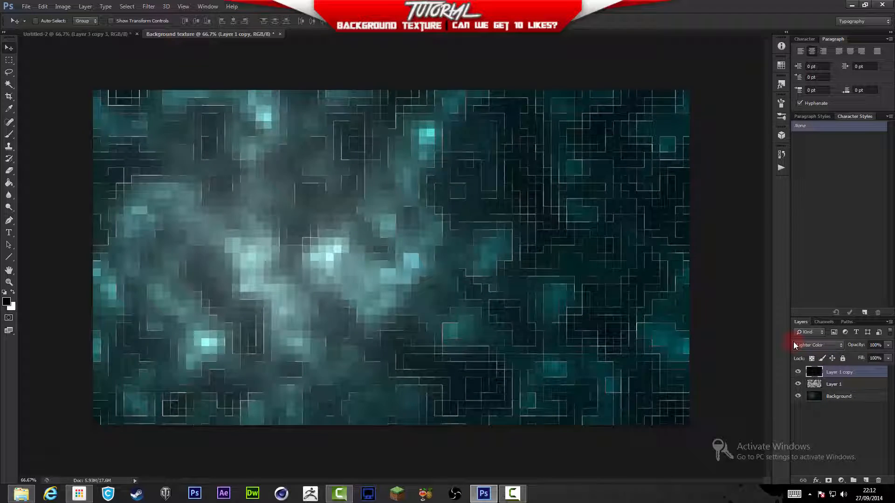
{"action": "left_click", "coordinate": [818, 345]}
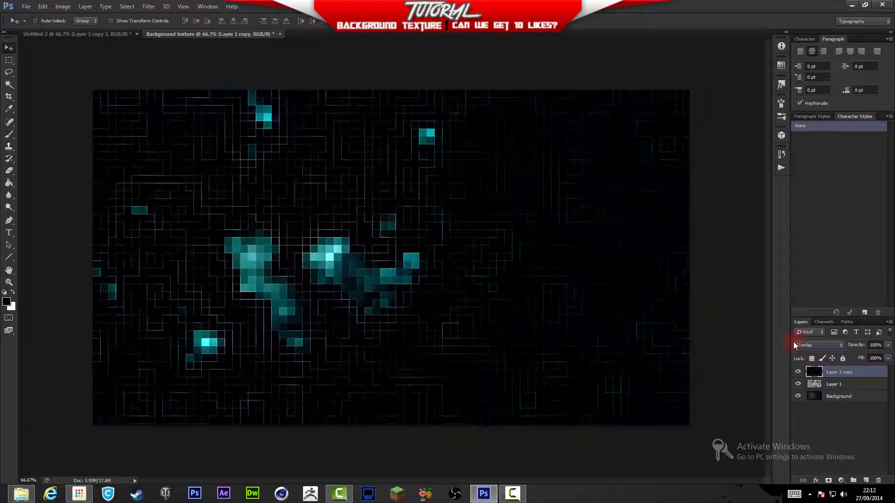
{"action": "left_click", "coordinate": [817, 345]}
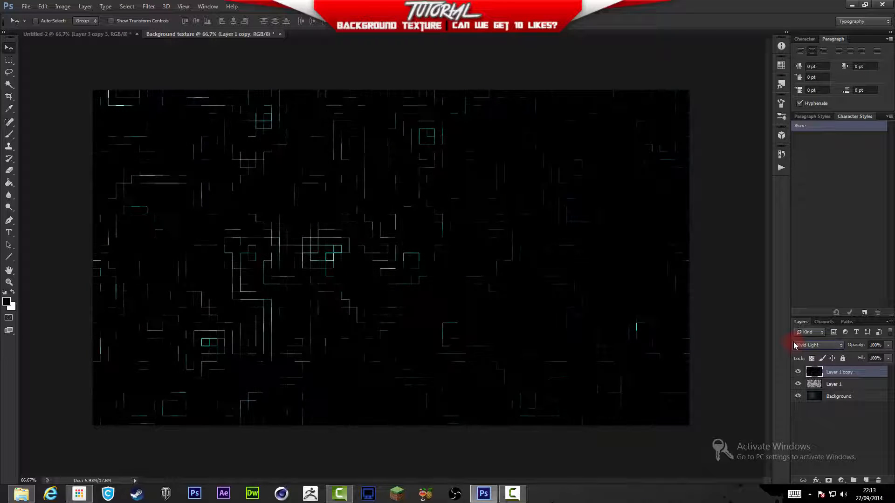
{"action": "left_click", "coordinate": [818, 345]}
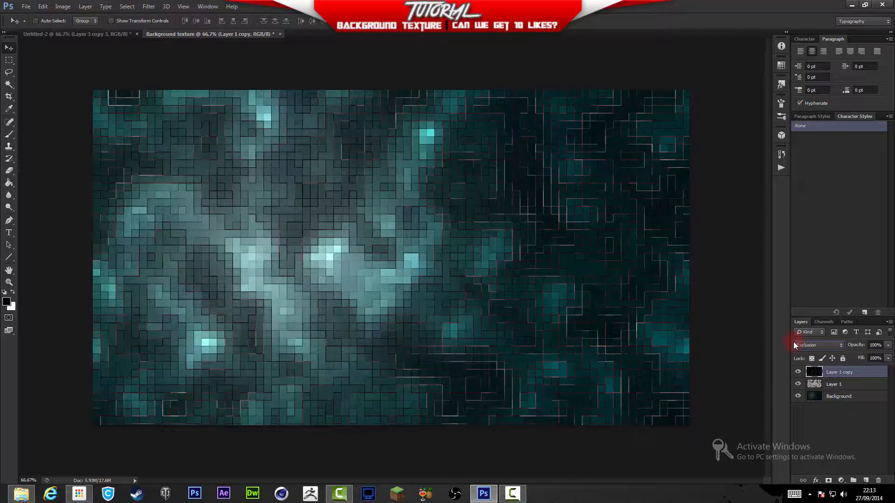
{"action": "left_click", "coordinate": [817, 345]}
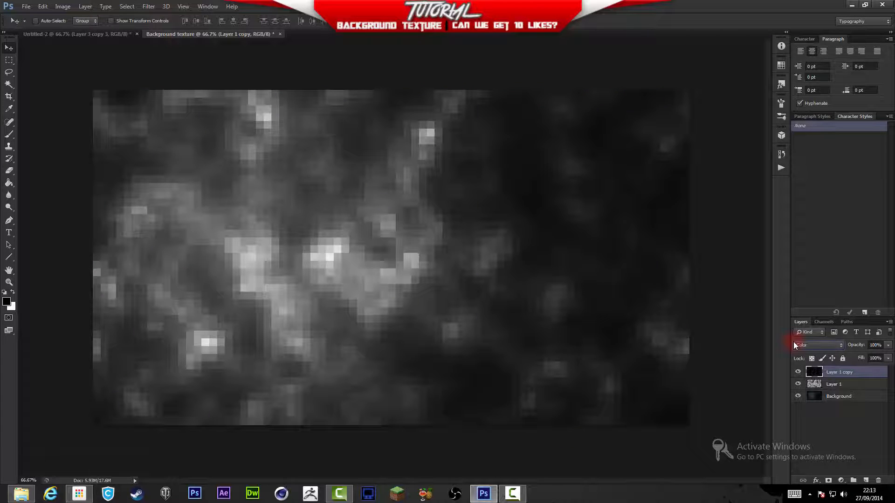
{"action": "left_click", "coordinate": [817, 345]}
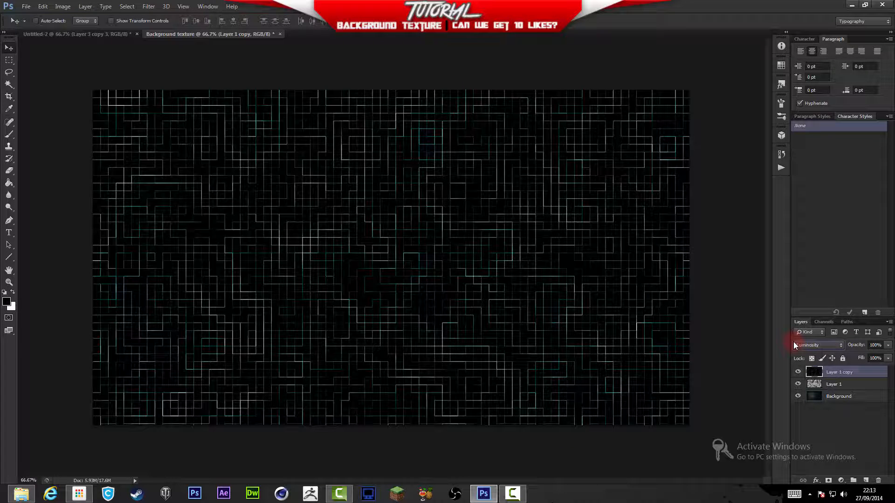
{"action": "left_click", "coordinate": [818, 345]}
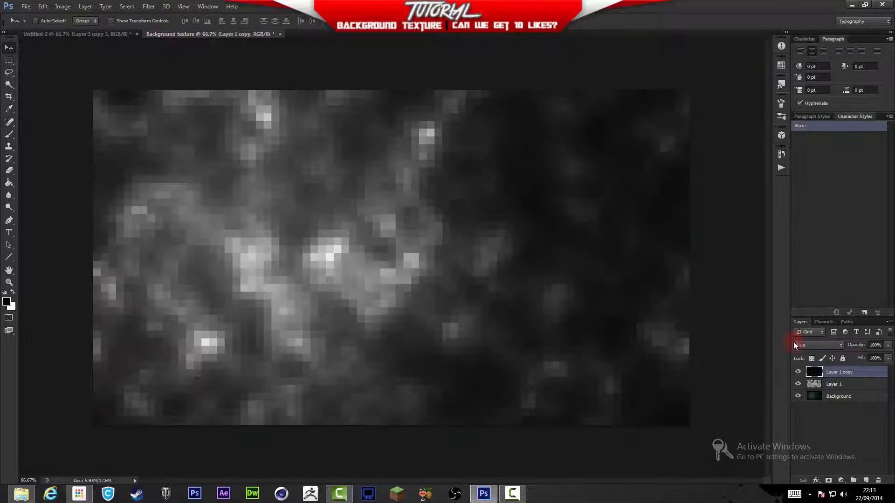
{"action": "left_click", "coordinate": [818, 345]}
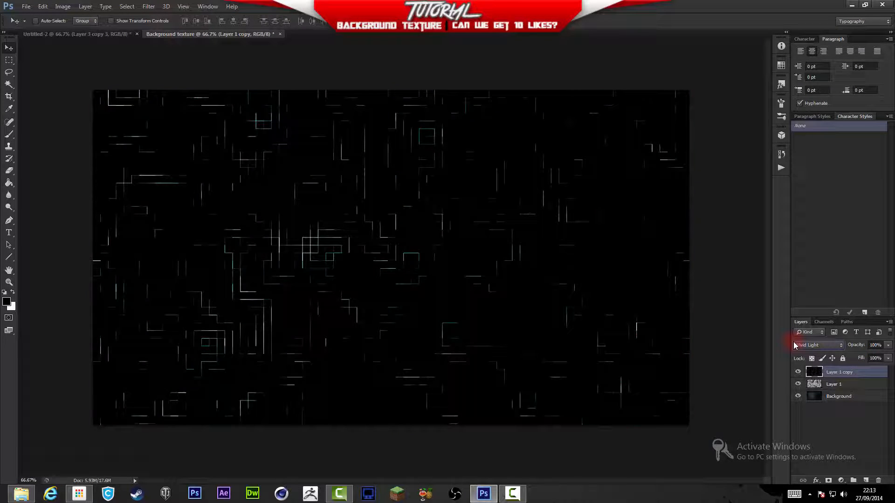
{"action": "left_click", "coordinate": [818, 345]}
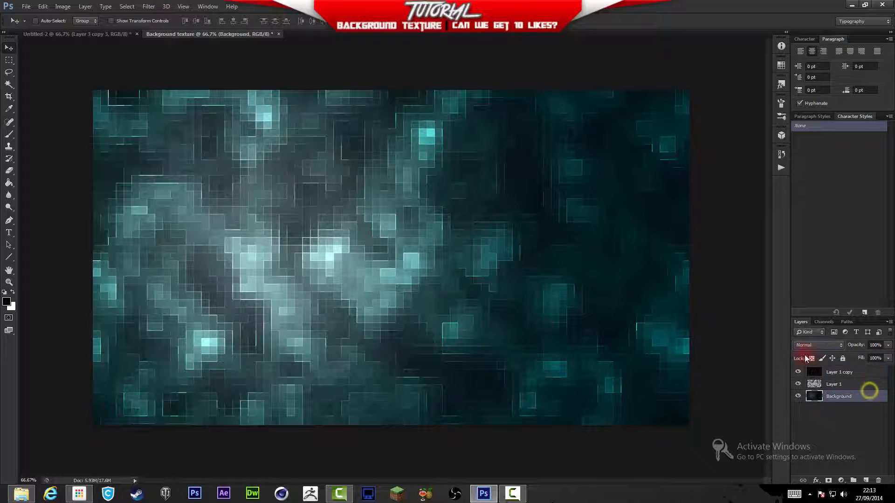
Compare Overlay against Color Dodge on Layer 1, keep Color Dodge, and flatten all layers
{"action": "left_click", "coordinate": [818, 345]}
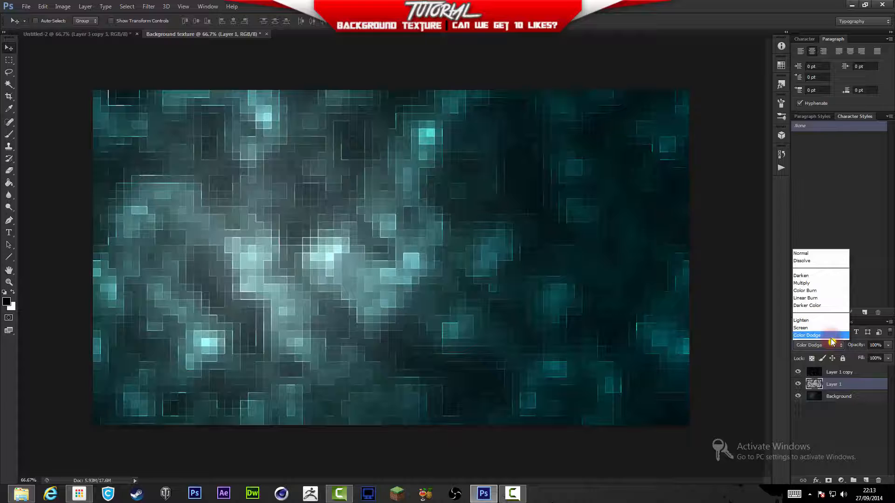
{"action": "left_click", "coordinate": [806, 334]}
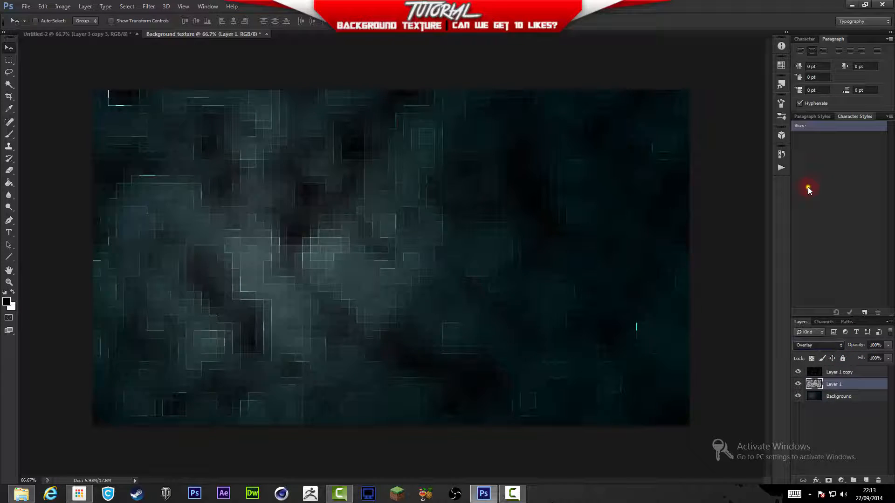
{"action": "left_click", "coordinate": [817, 345]}
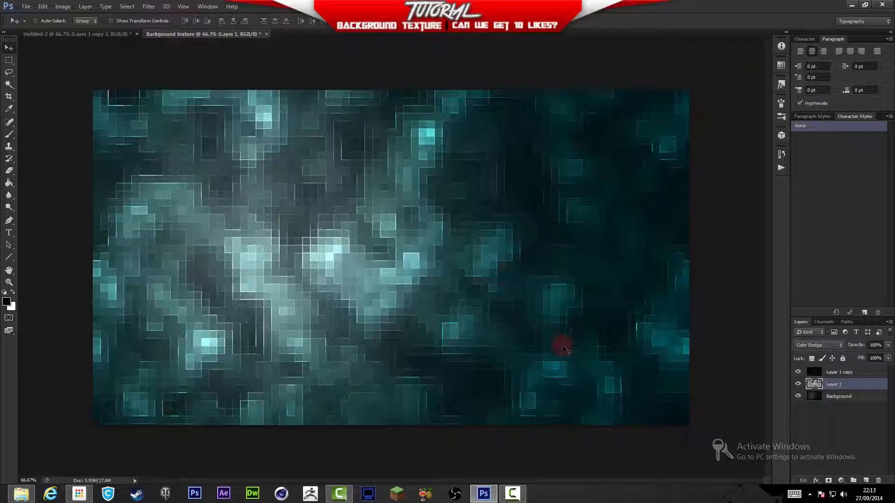
{"action": "left_click", "coordinate": [839, 372]}
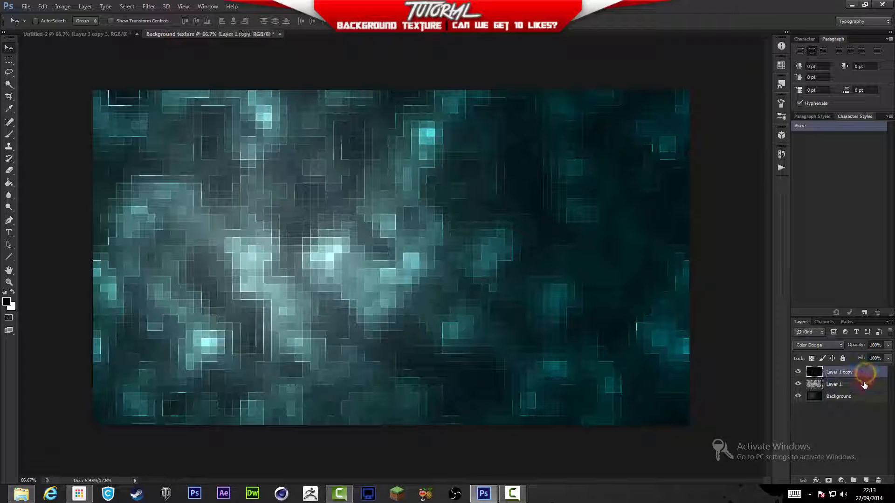
{"action": "left_click", "coordinate": [839, 397]}
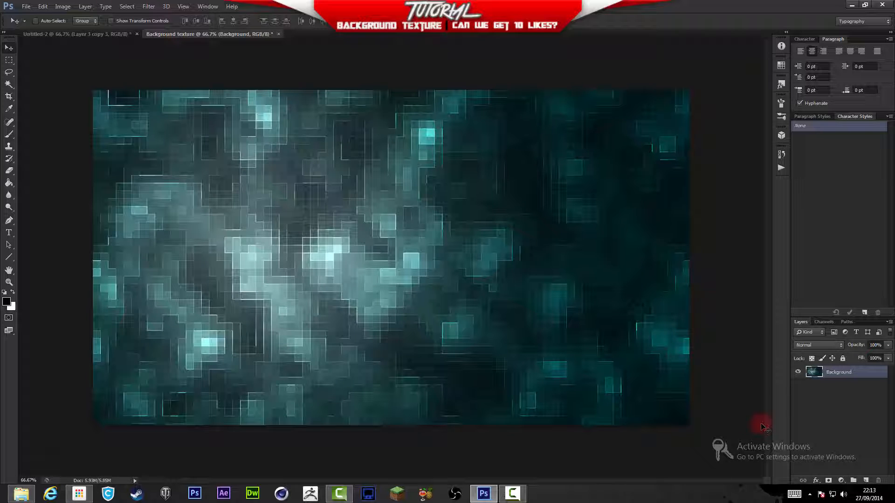
{"action": "mouse_move", "coordinate": [853, 434]}
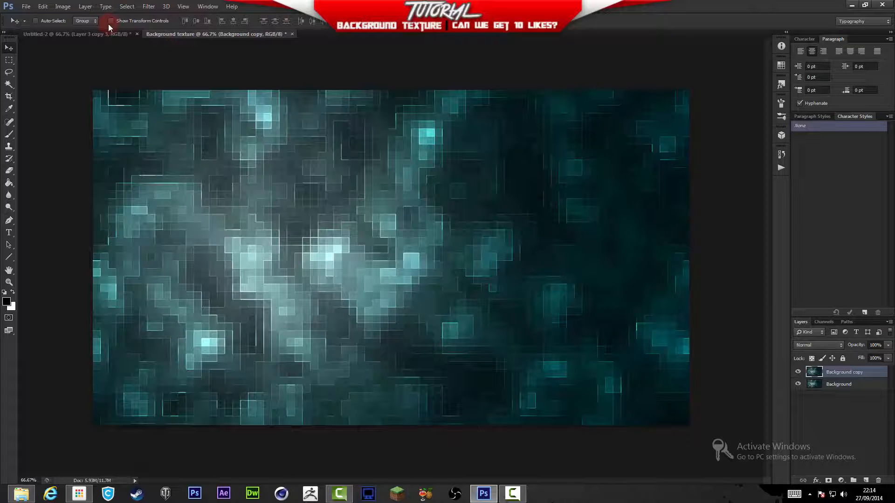
Apply a Wind Blast from the right to the Background copy layer
{"action": "left_click", "coordinate": [148, 7]}
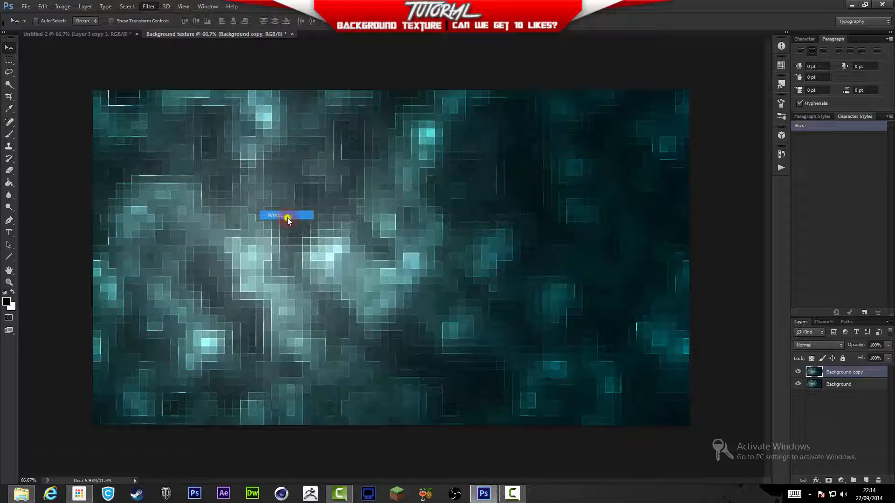
{"action": "left_click", "coordinate": [286, 215]}
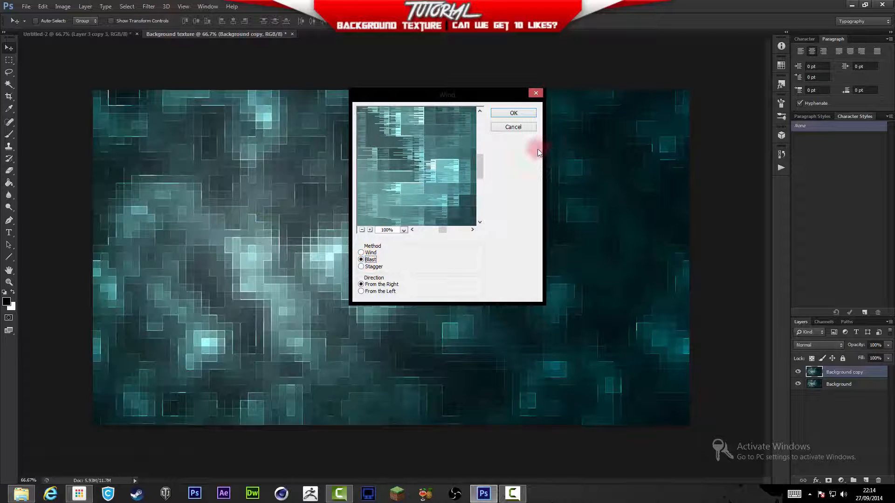
{"action": "left_click", "coordinate": [512, 113]}
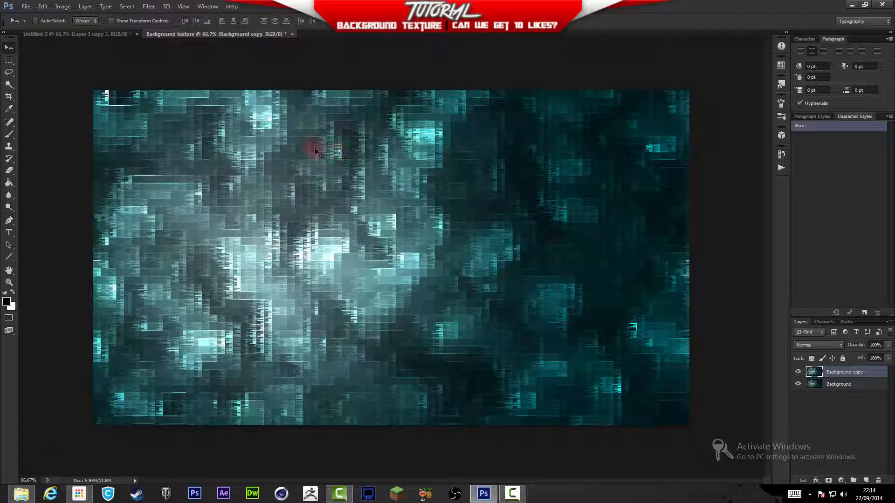
{"action": "left_click", "coordinate": [148, 7]}
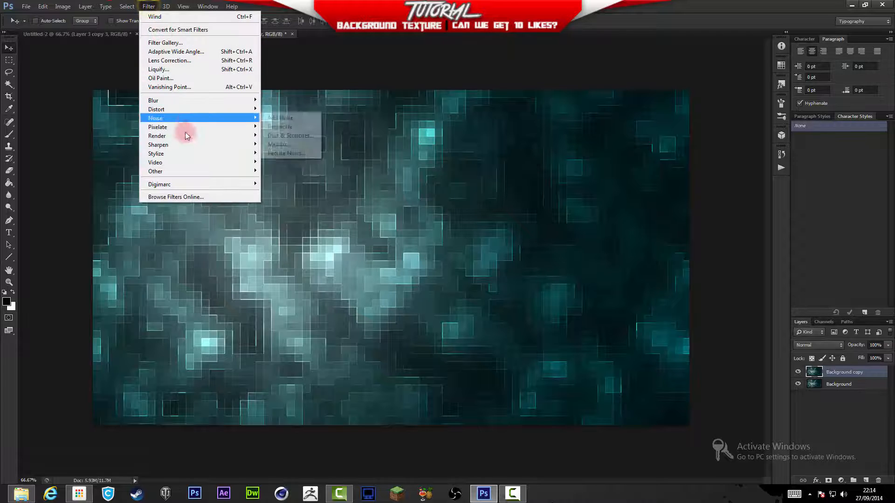
{"action": "mouse_move", "coordinate": [158, 144]}
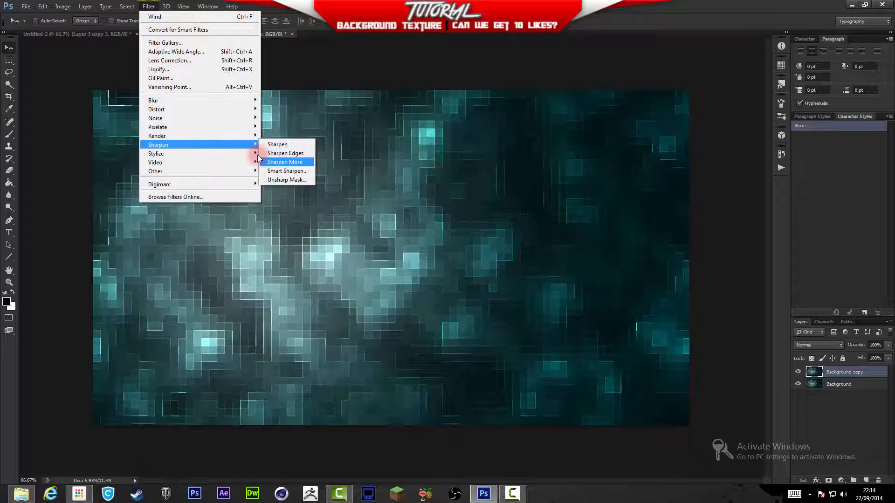
{"action": "mouse_move", "coordinate": [156, 154]}
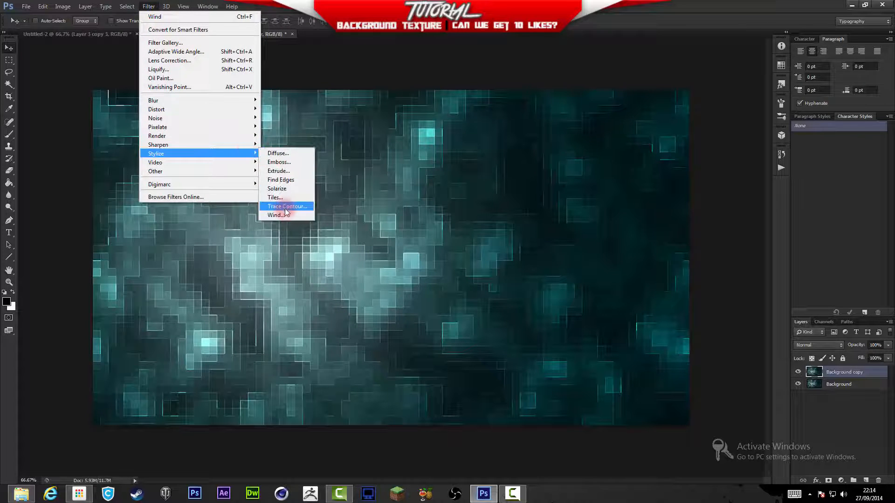
Apply Wind streaks after trying the Stagger method and returning to Blast
{"action": "left_click", "coordinate": [275, 215]}
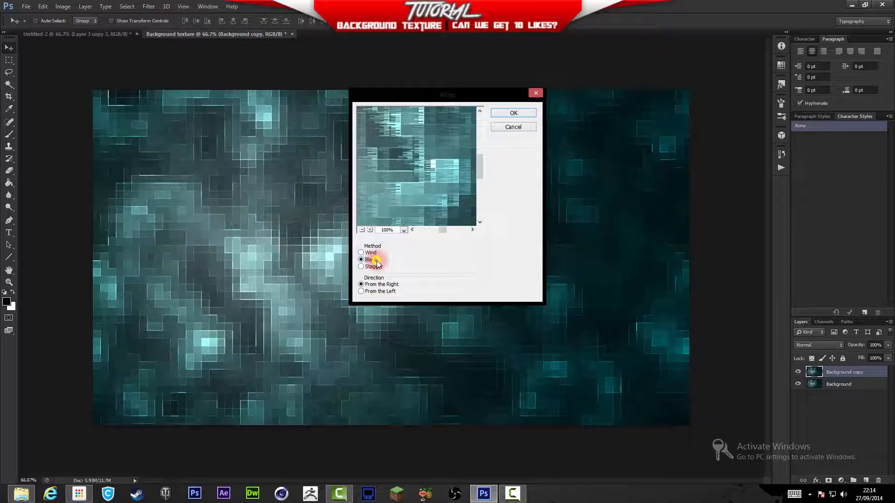
{"action": "left_click", "coordinate": [362, 253]}
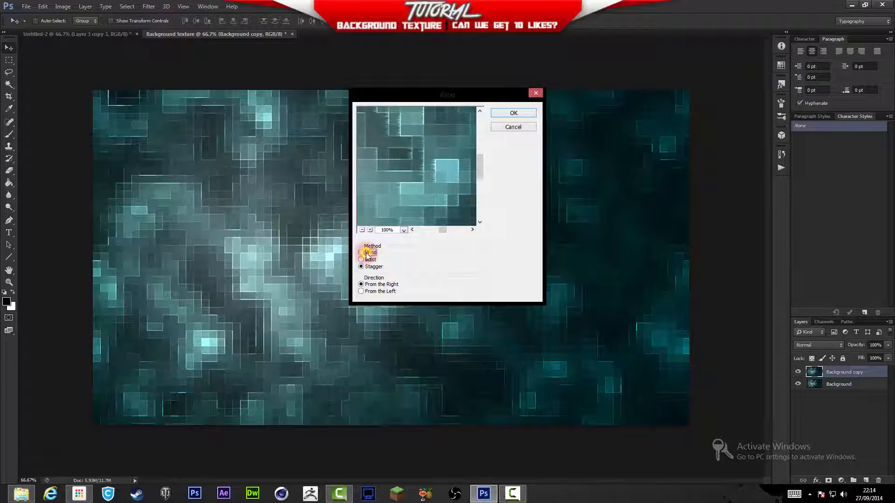
{"action": "left_click", "coordinate": [512, 113]}
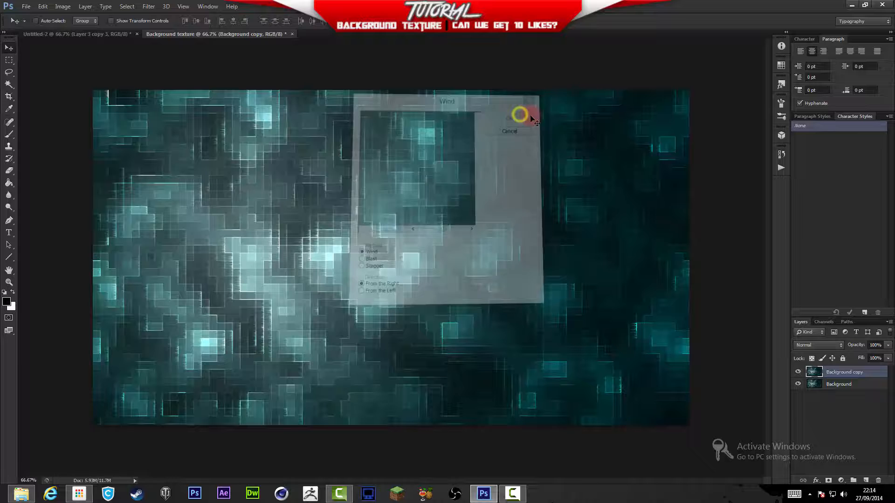
{"action": "left_click", "coordinate": [519, 114]}
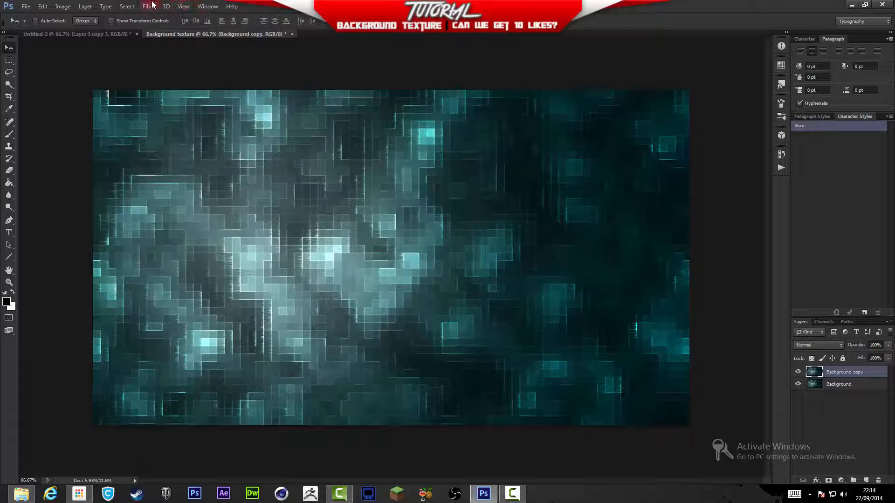
Apply a second Wind pass with the direction set to From the Left
{"action": "left_click", "coordinate": [149, 7]}
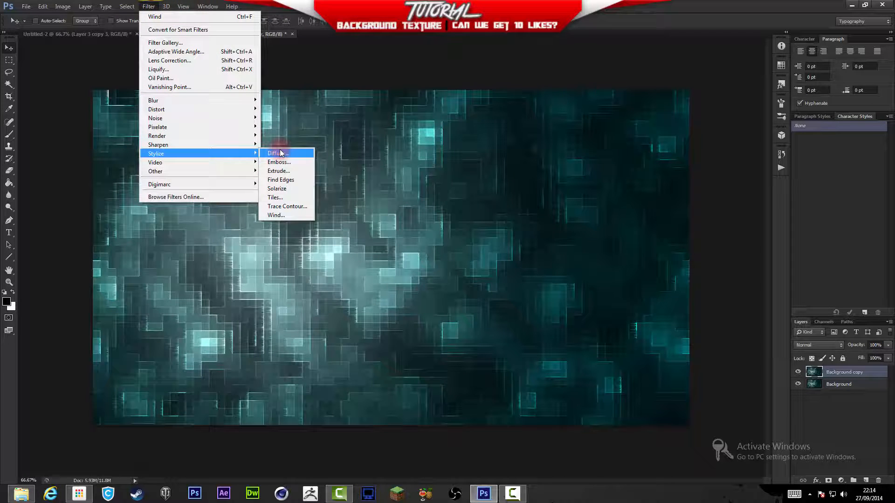
{"action": "left_click", "coordinate": [276, 216]}
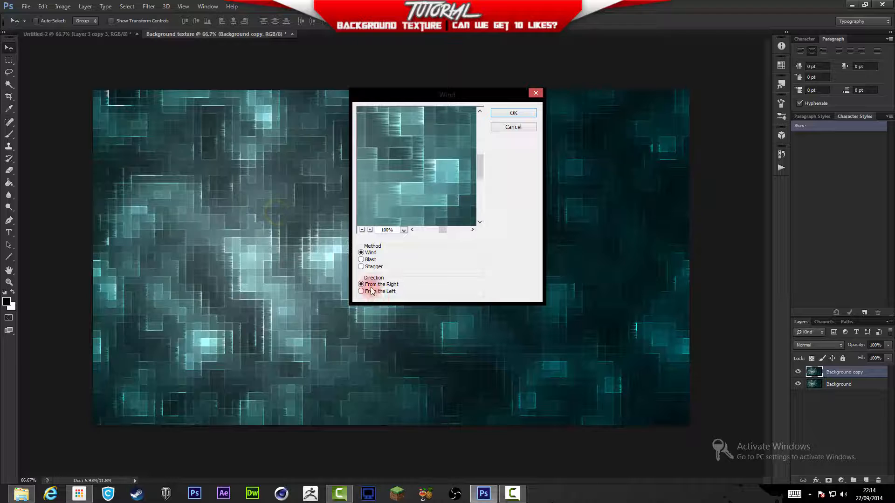
{"action": "left_click", "coordinate": [361, 290]}
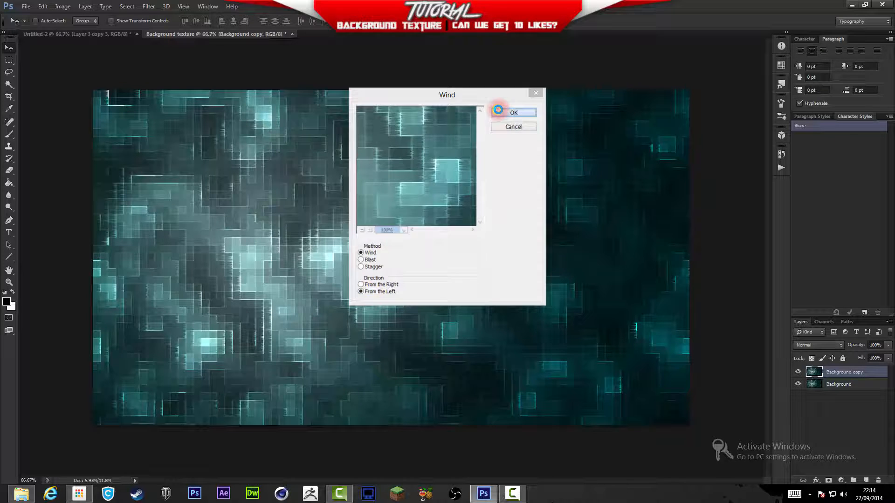
{"action": "left_click", "coordinate": [513, 113]}
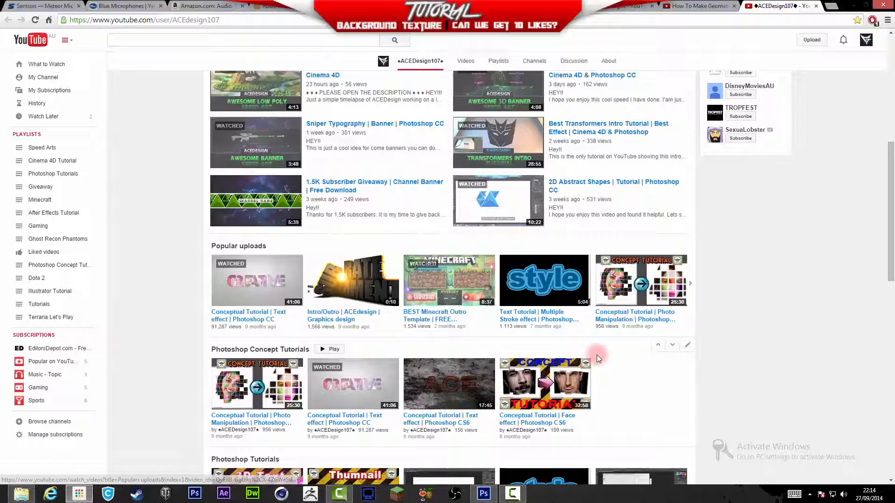
Preview the Electrifying Text tutorial near its end, then return to the Photoshop texture
{"action": "scroll", "scroll_direction": "down", "scroll_amount": 3}
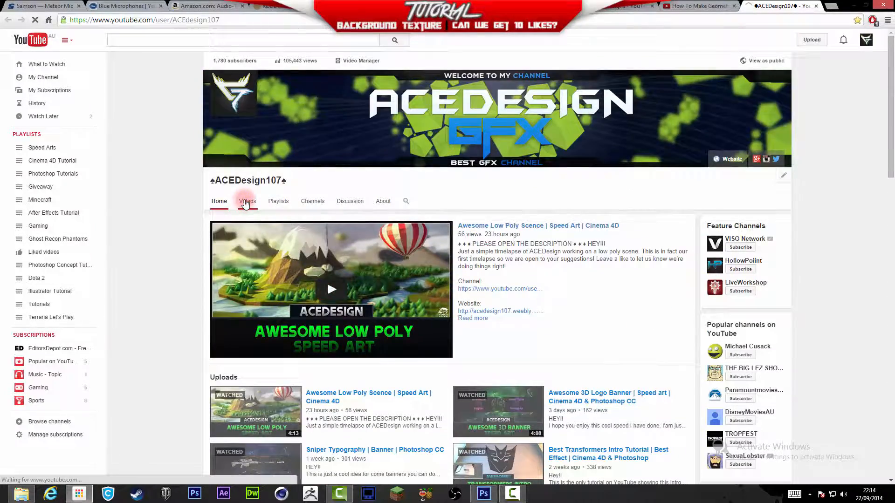
{"action": "left_click", "coordinate": [246, 201]}
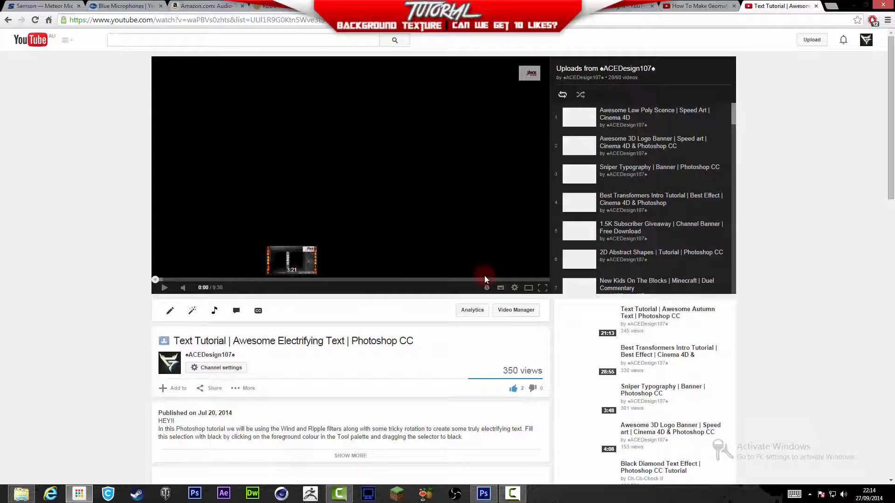
{"action": "left_click", "coordinate": [484, 279]}
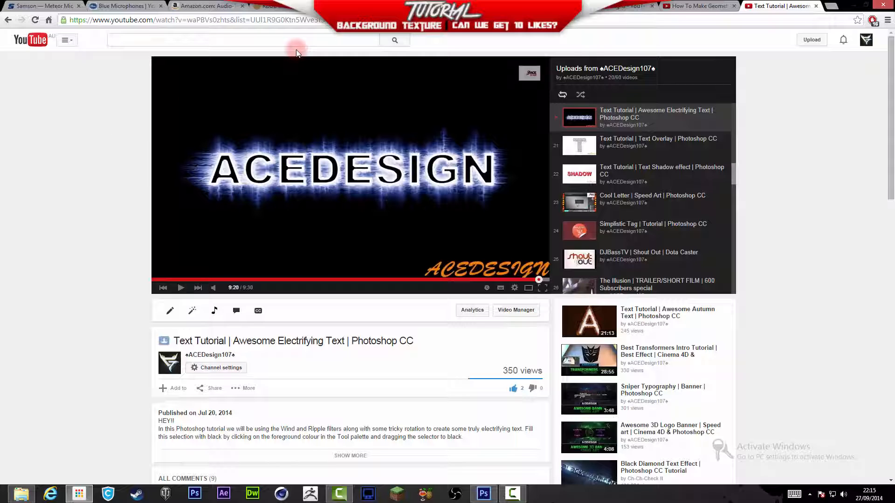
{"action": "mouse_move", "coordinate": [397, 111]}
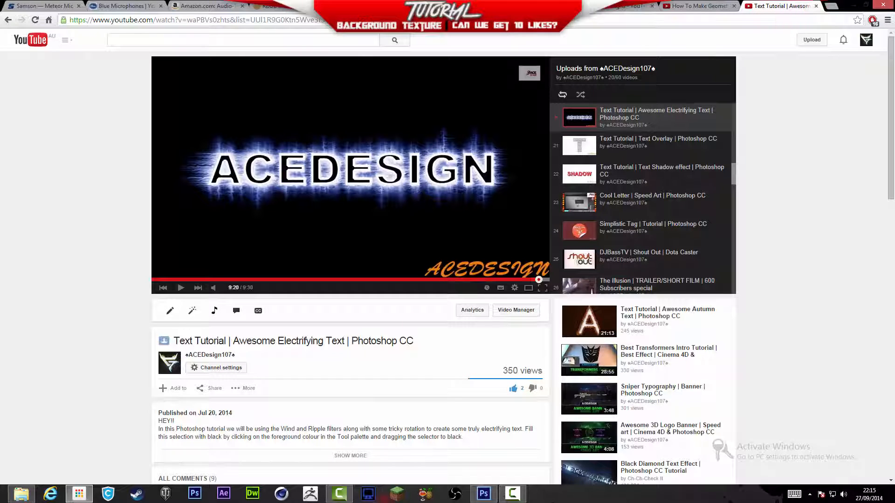
{"action": "left_click", "coordinate": [483, 494]}
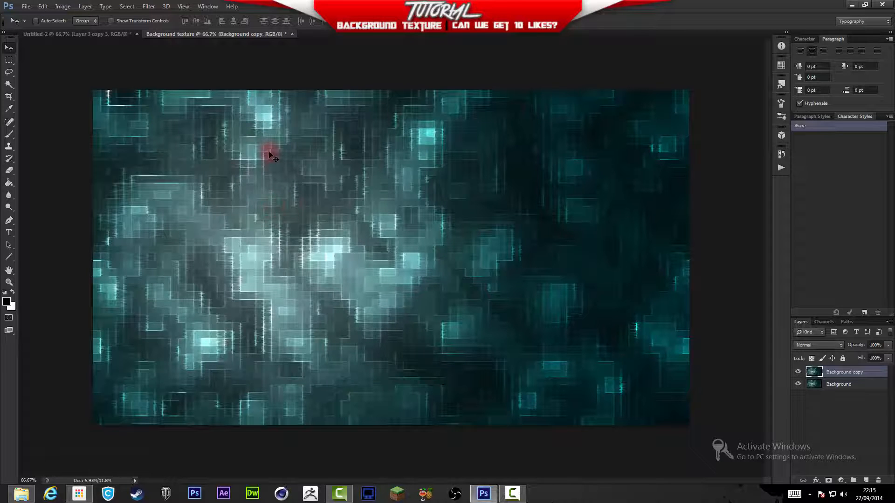
Apply an Extrude of size 20, depth 30 using Pyramids
{"action": "left_click", "coordinate": [149, 7]}
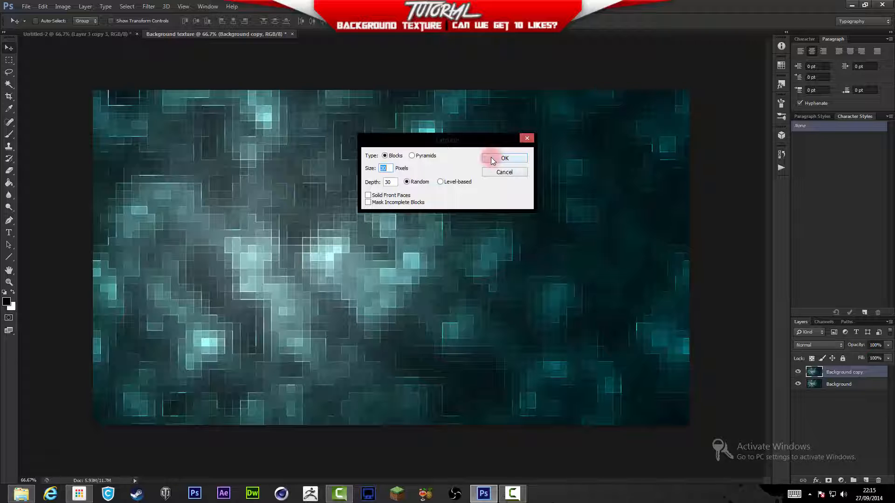
{"action": "type", "text": "20"}
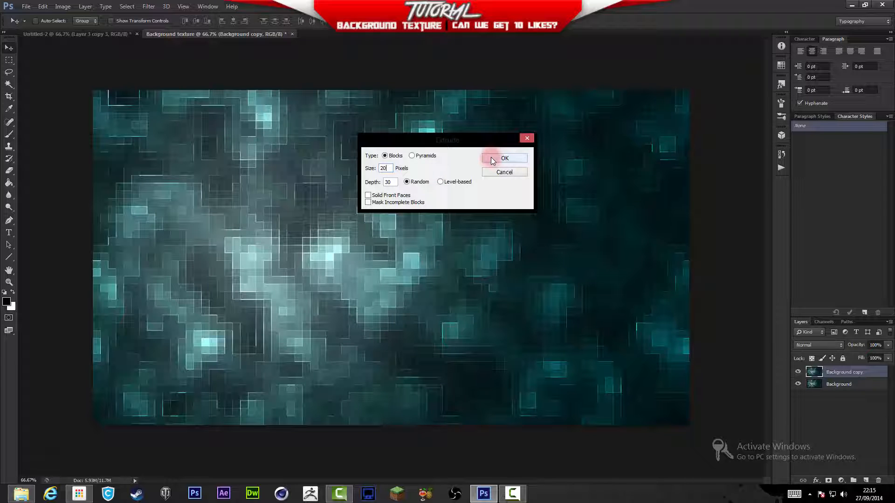
{"action": "left_click", "coordinate": [412, 155]}
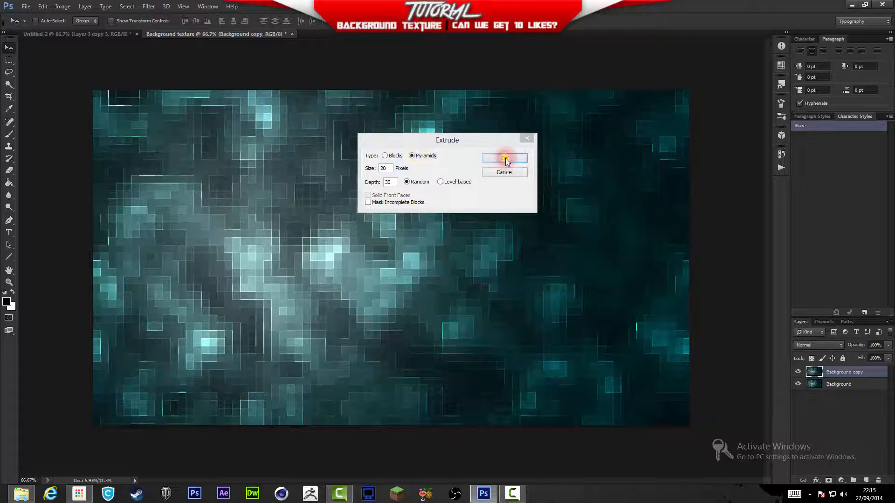
{"action": "left_click", "coordinate": [504, 158]}
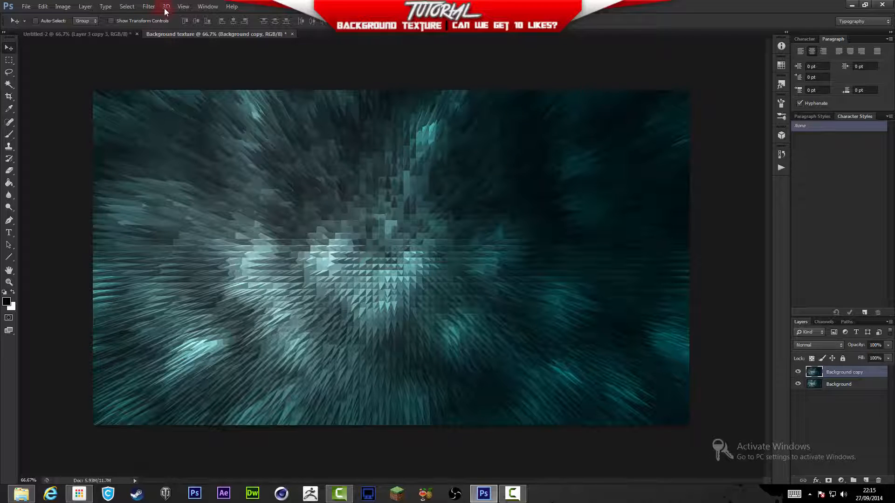
Redo the Extrude with Blocks instead of pyramids
{"action": "left_click", "coordinate": [148, 6]}
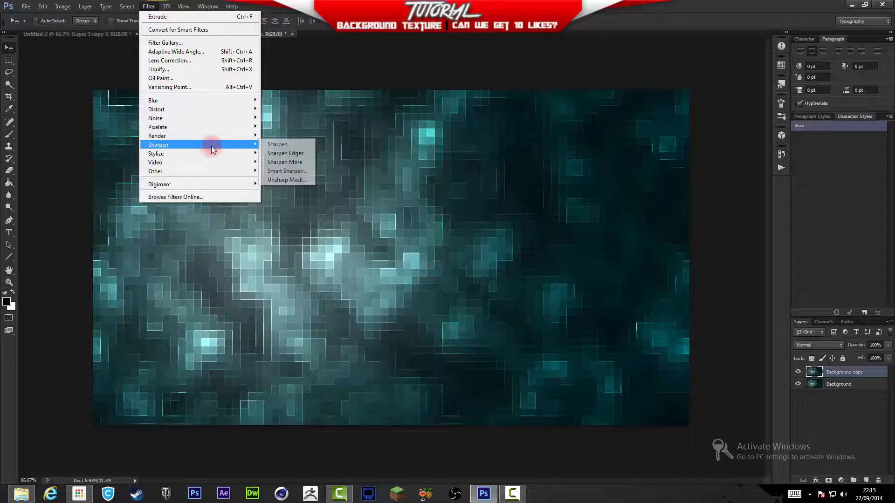
{"action": "mouse_move", "coordinate": [156, 154]}
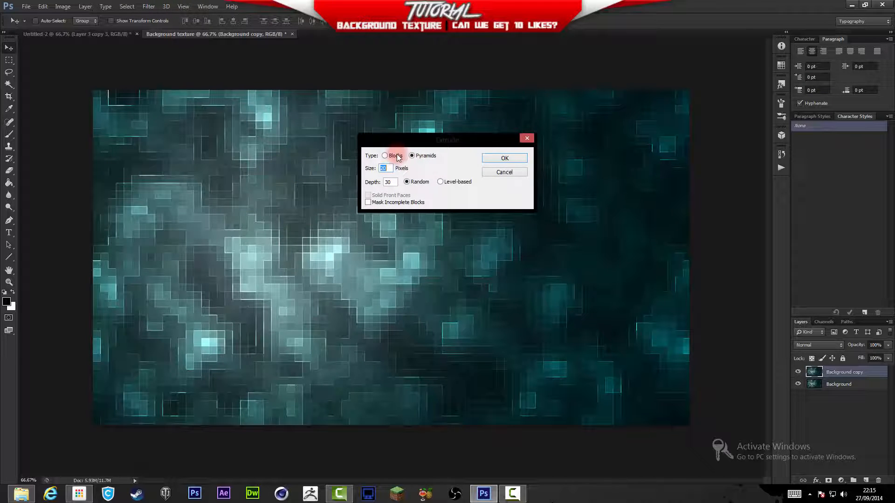
{"action": "left_click", "coordinate": [504, 159]}
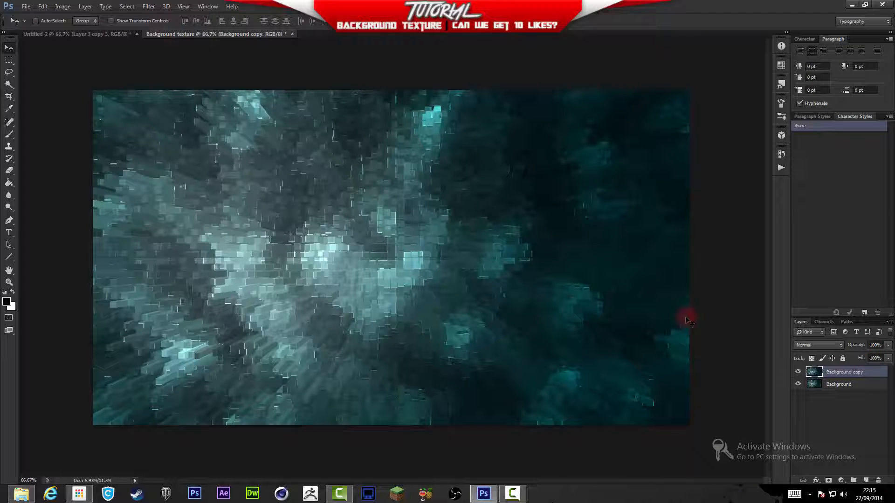
{"action": "left_click", "coordinate": [166, 7]}
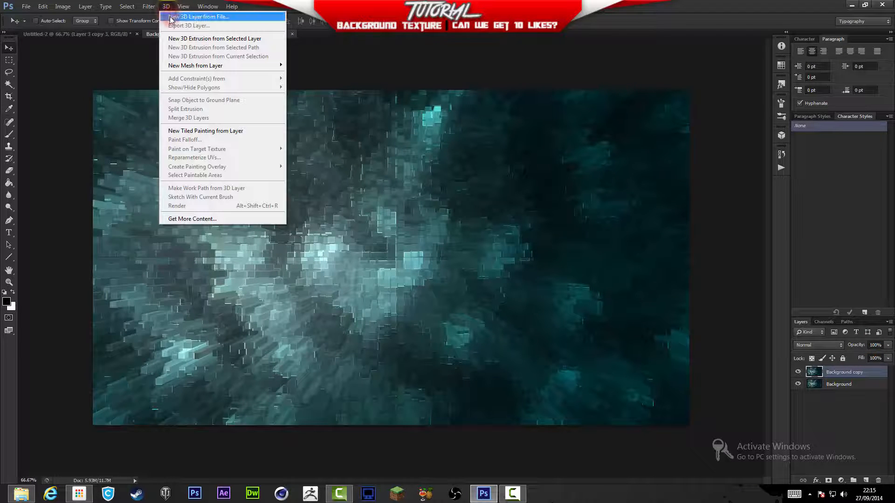
{"action": "left_click", "coordinate": [200, 17]}
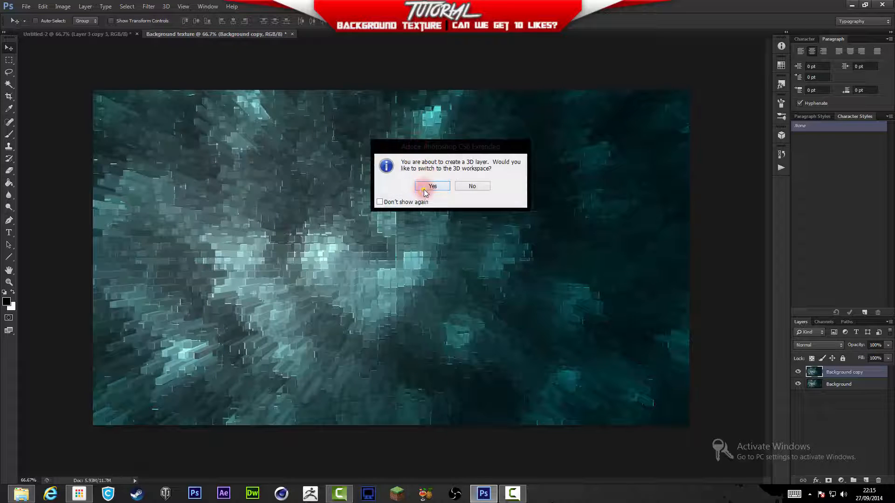
{"action": "left_click", "coordinate": [432, 186]}
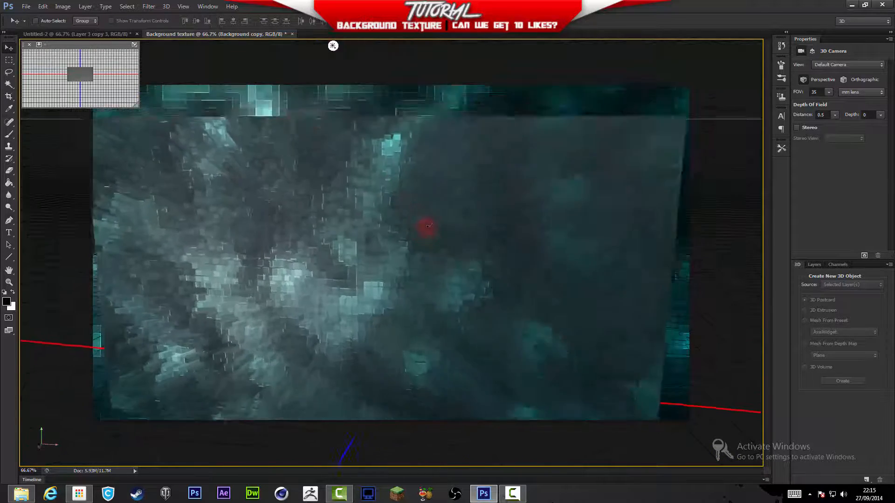
{"action": "left_click_drag", "start_coordinate": [428, 225], "coordinate": [317, 184]}
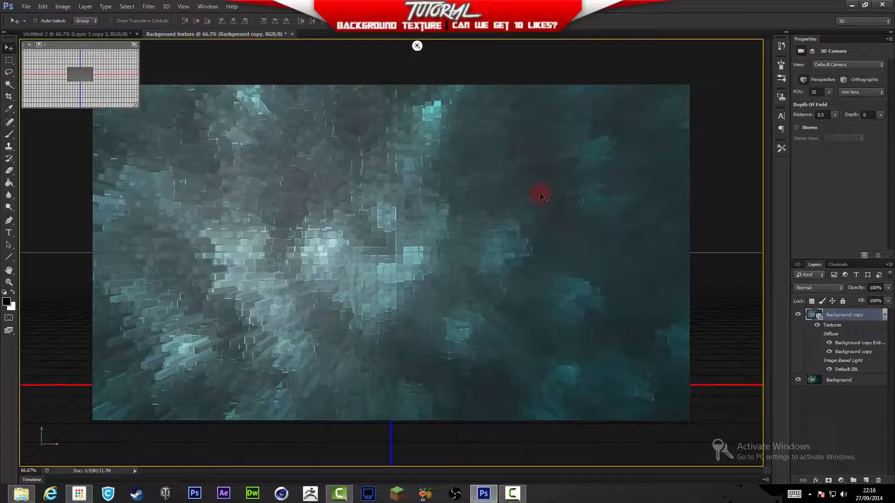
{"action": "left_click", "coordinate": [148, 7]}
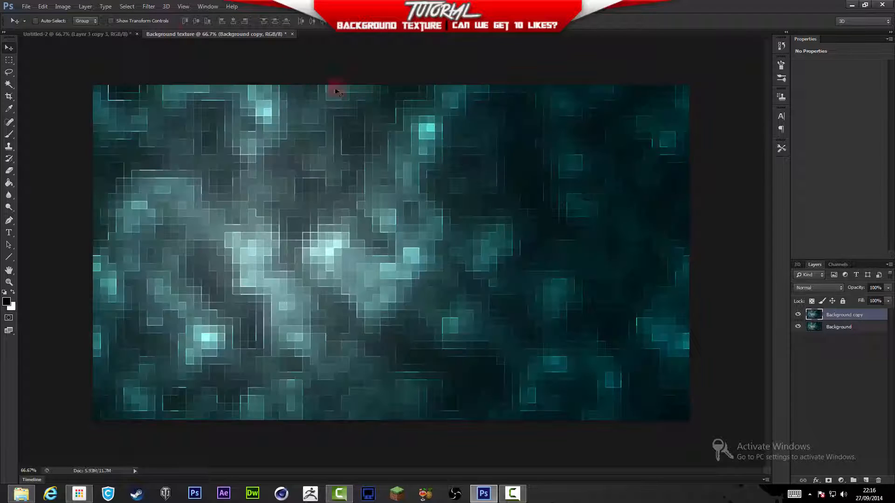
Apply Brush Strokes > Accented Edges with adjusted Smoothness, after previewing Ink Outlines and Sprayed Strokes
{"action": "left_click", "coordinate": [148, 6]}
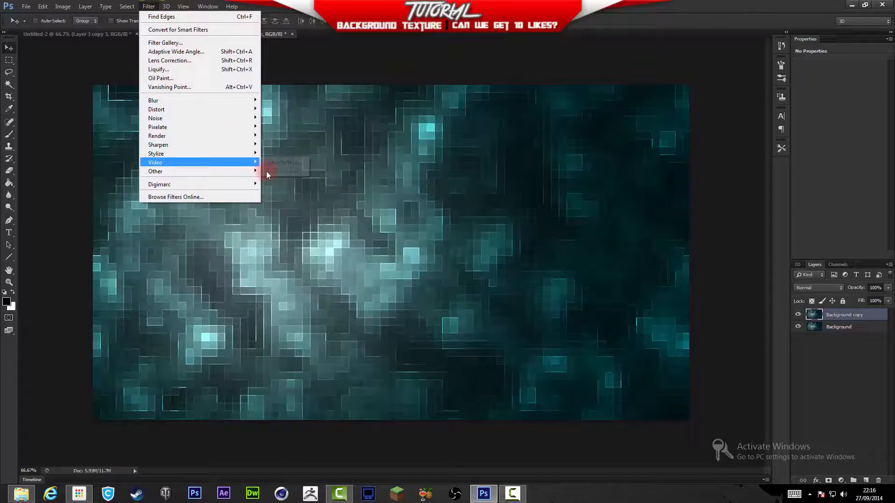
{"action": "left_click", "coordinate": [166, 42]}
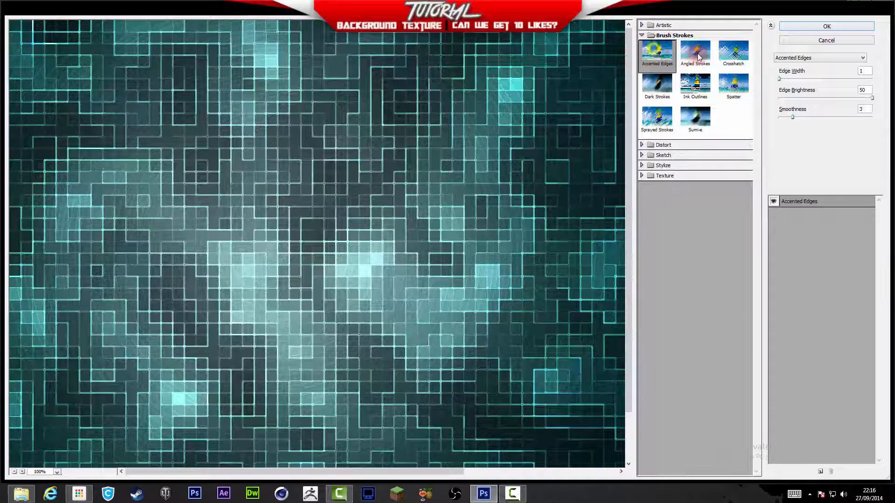
{"action": "left_click", "coordinate": [694, 85]}
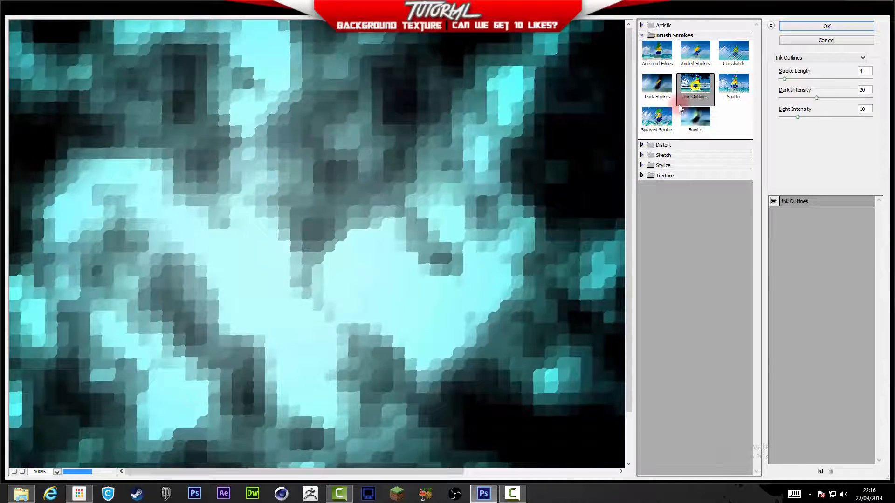
{"action": "left_click", "coordinate": [657, 120]}
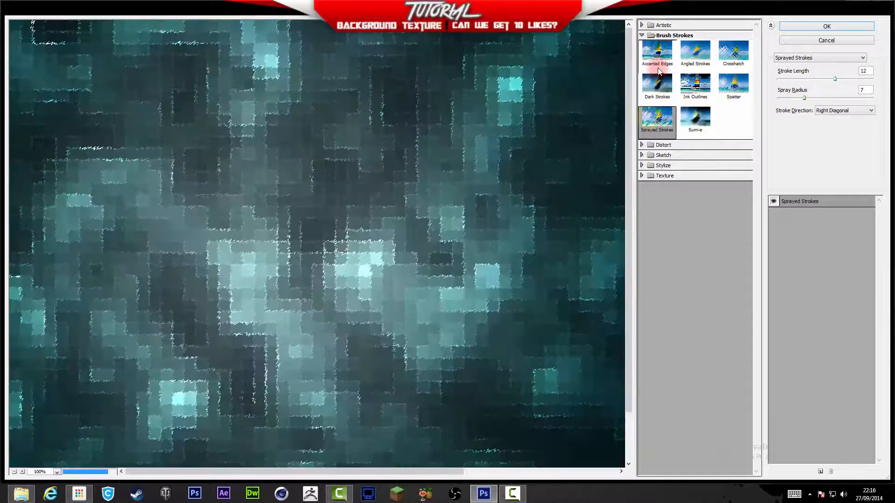
{"action": "left_click", "coordinate": [657, 54]}
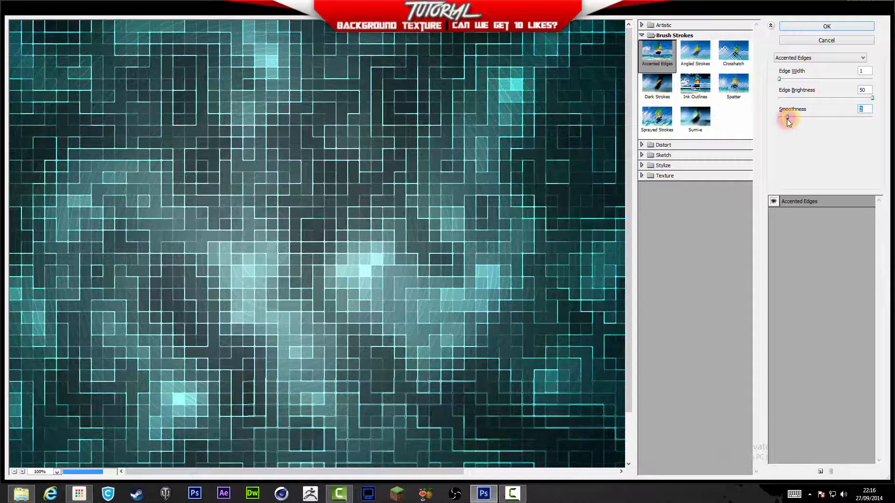
{"action": "left_click_drag", "start_coordinate": [788, 117], "coordinate": [854, 121]}
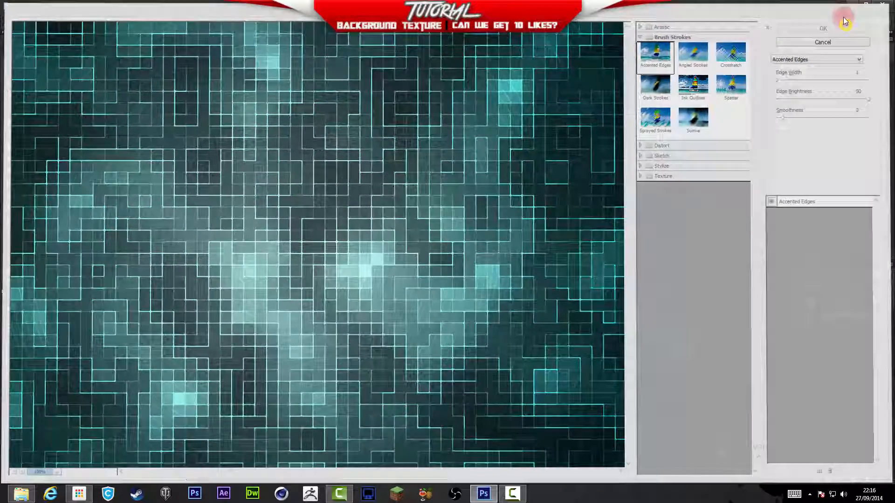
{"action": "left_click", "coordinate": [823, 29]}
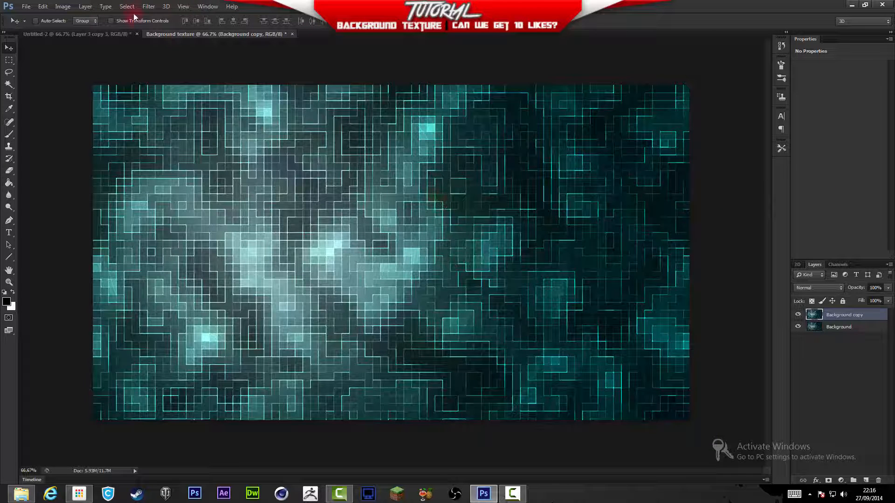
Browse the Filter menu over the edge-outlined texture
{"action": "left_click", "coordinate": [148, 6]}
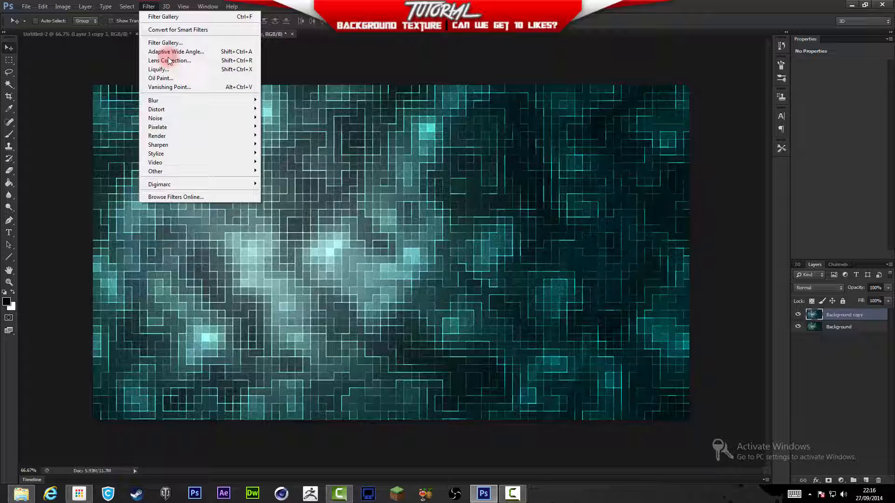
{"action": "mouse_move", "coordinate": [156, 136]}
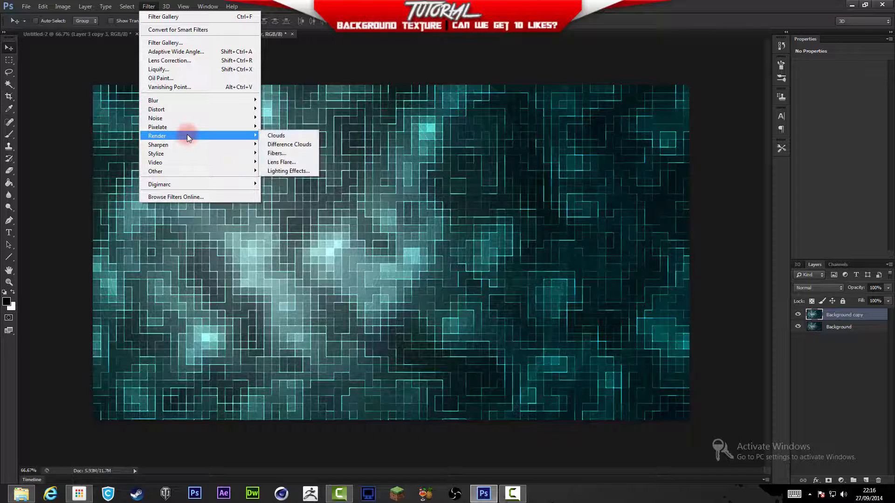
{"action": "mouse_move", "coordinate": [178, 127]}
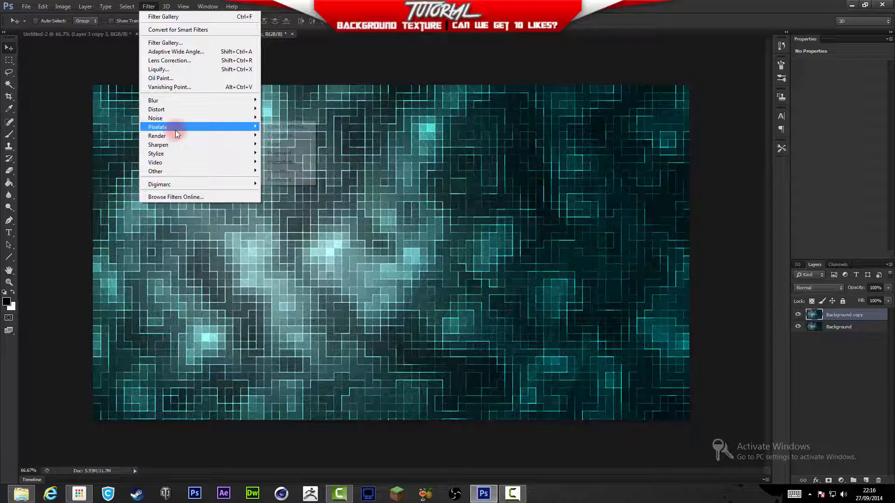
{"action": "mouse_move", "coordinate": [176, 166]}
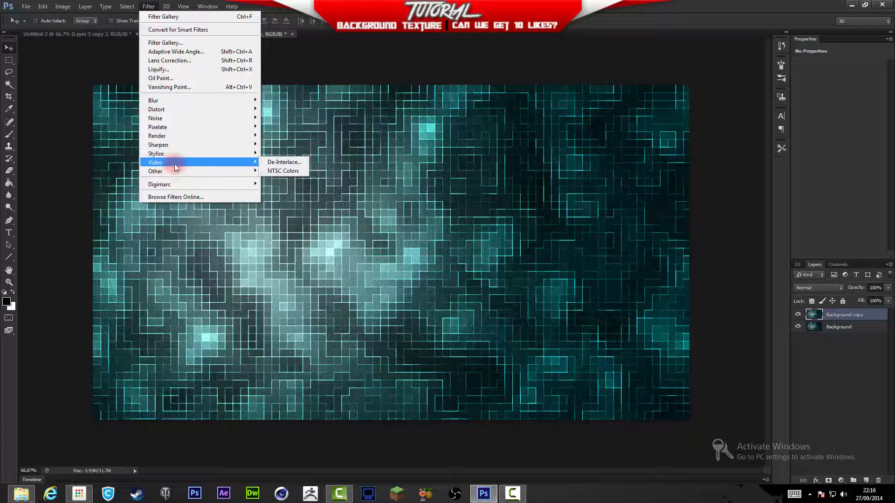
{"action": "mouse_move", "coordinate": [179, 154]}
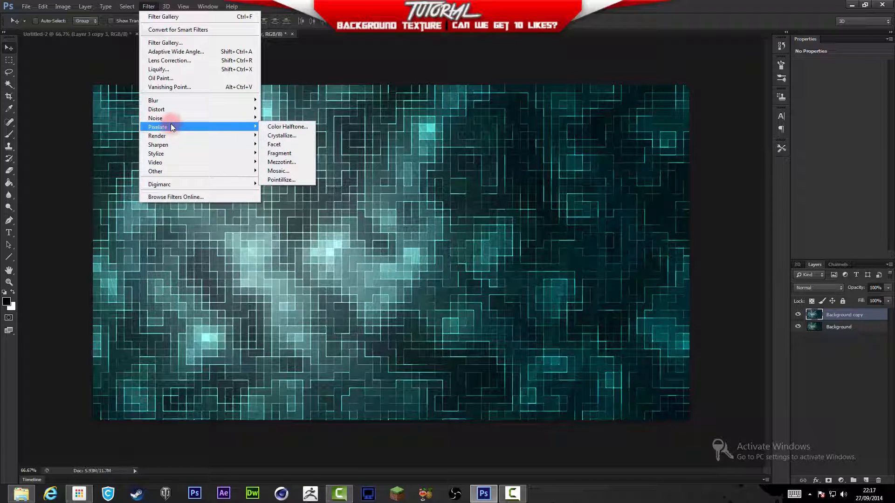
{"action": "mouse_move", "coordinate": [156, 109]}
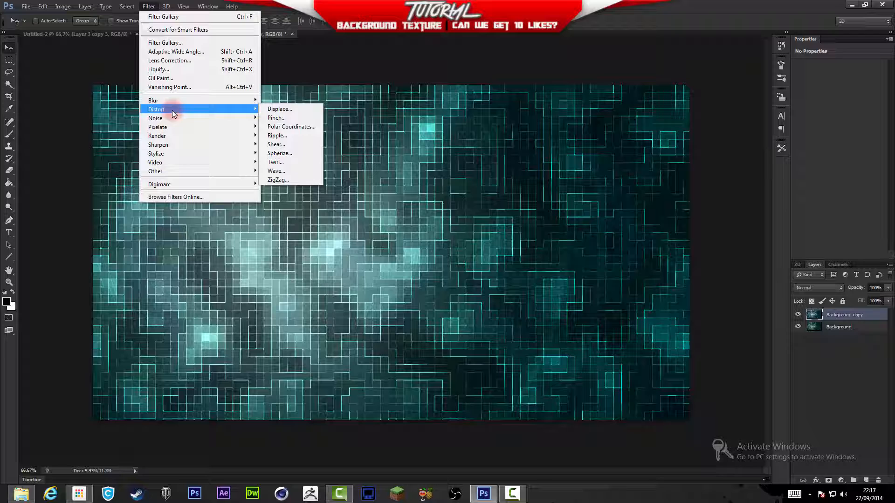
{"action": "mouse_move", "coordinate": [177, 43]}
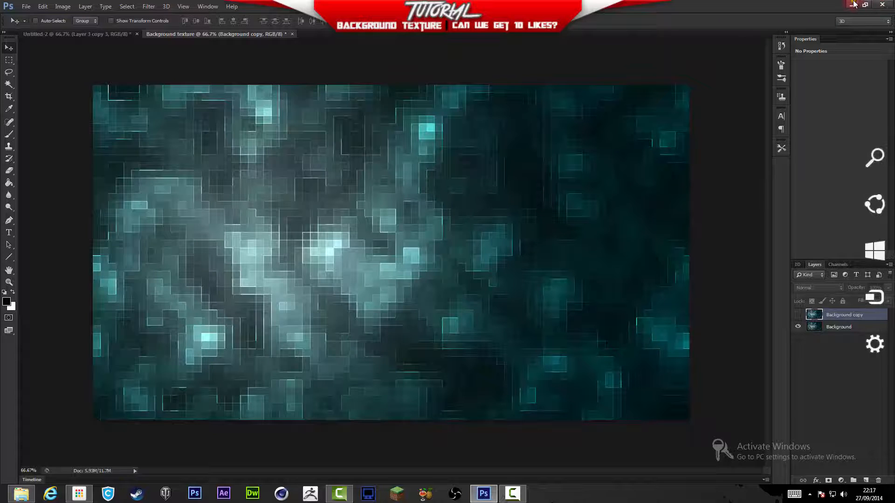
Minimize Photoshop and launch the browser from the taskbar
{"action": "left_click", "coordinate": [864, 5]}
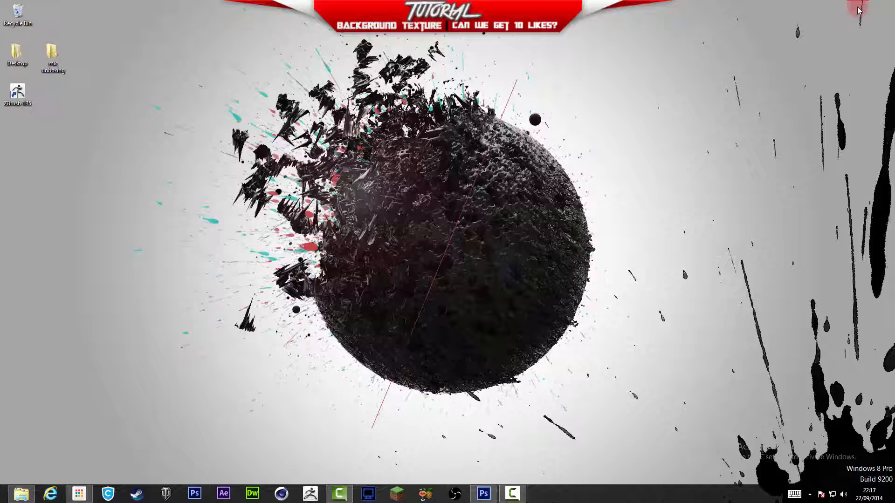
{"action": "left_click", "coordinate": [55, 494]}
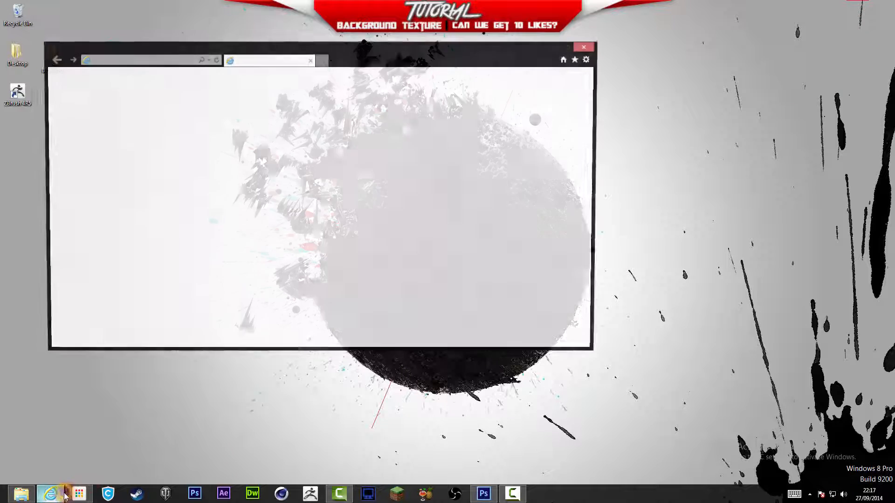
Visit the uploader's channel and scroll to the Low Poly speed art video's comments
{"action": "left_click", "coordinate": [583, 47]}
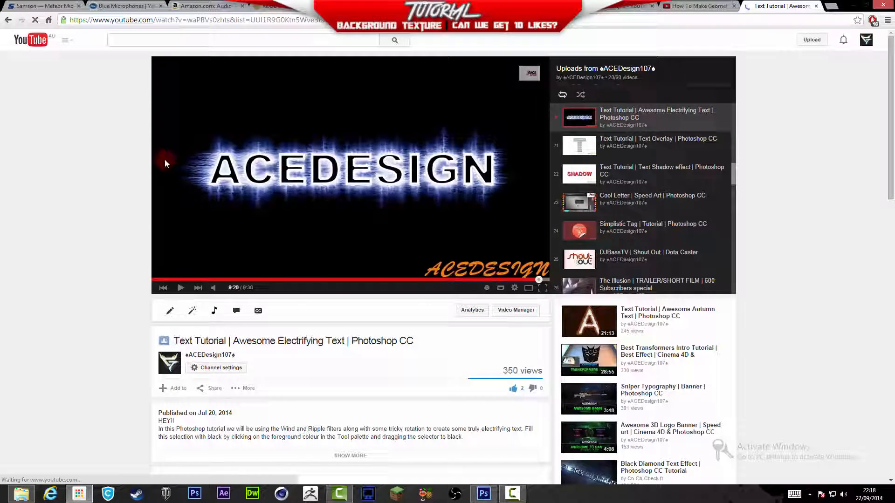
{"action": "left_click", "coordinate": [209, 354]}
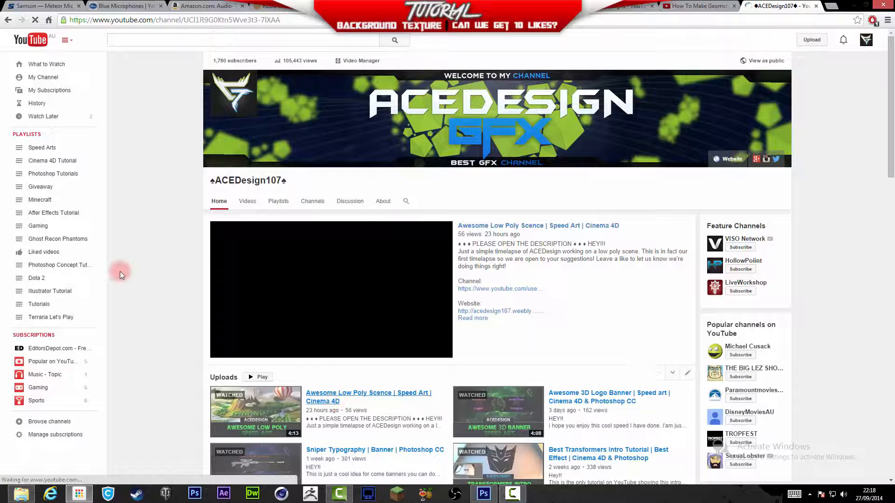
{"action": "left_click", "coordinate": [331, 289]}
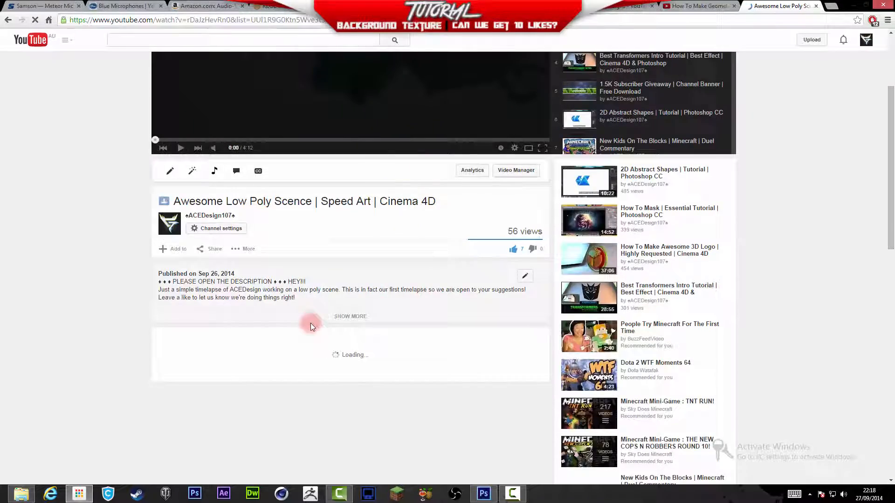
{"action": "scroll", "scroll_direction": "down", "scroll_amount": 3}
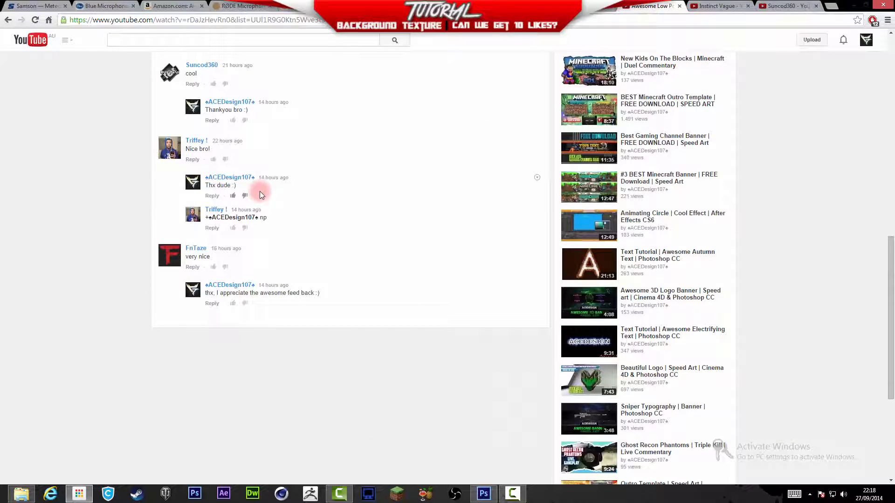
View a commenter's channel, then minimize the browser and return to Photoshop
{"action": "left_click", "coordinate": [201, 65]}
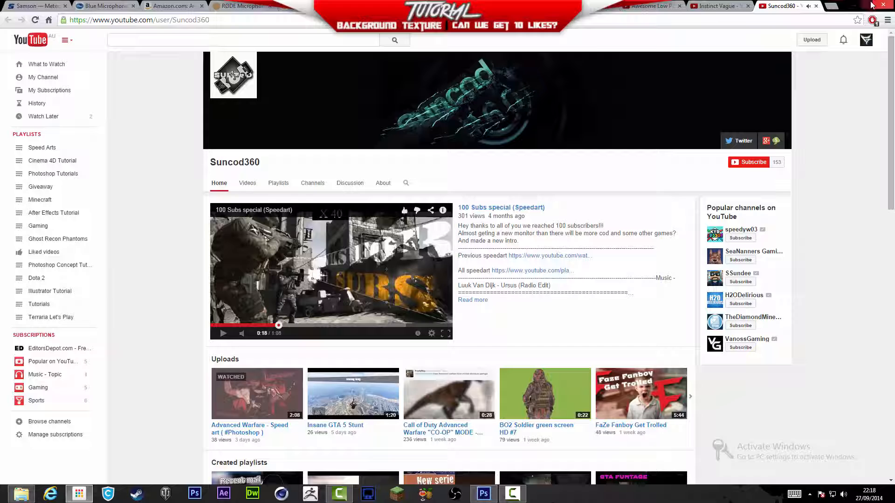
{"action": "left_click", "coordinate": [777, 5]}
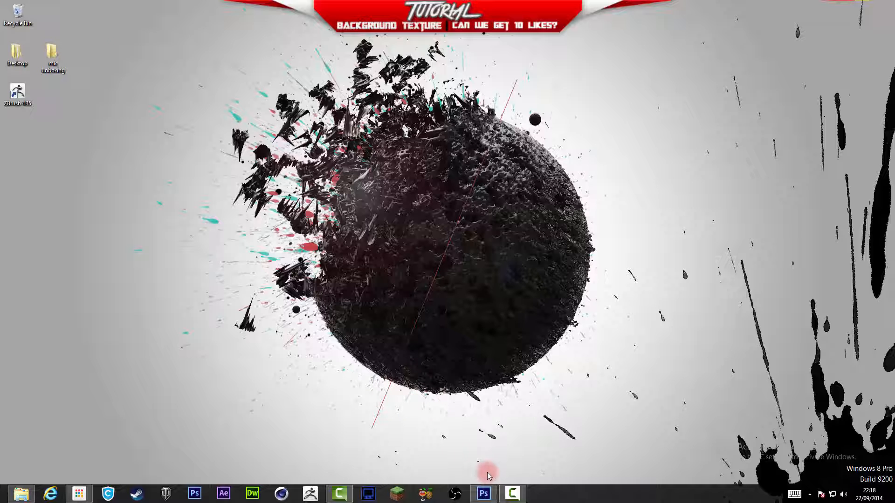
{"action": "left_click", "coordinate": [483, 494]}
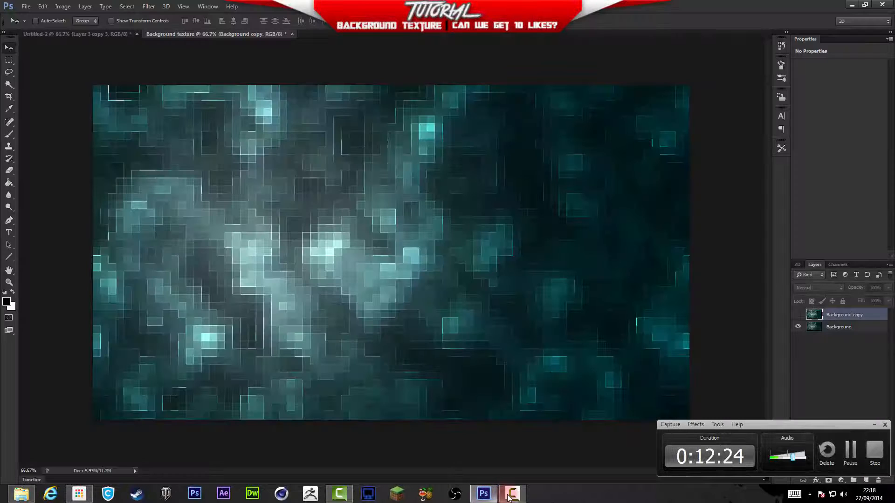